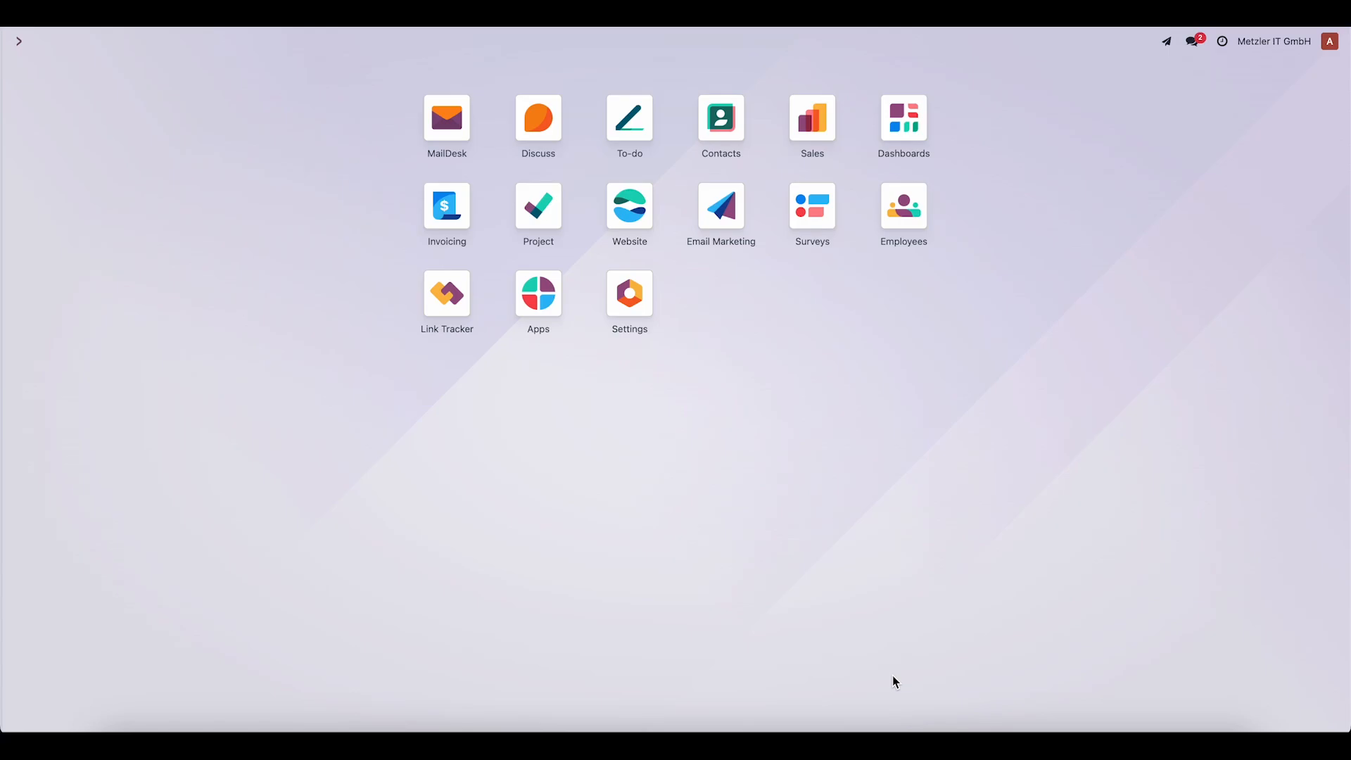
mouse_move(1165, 45)
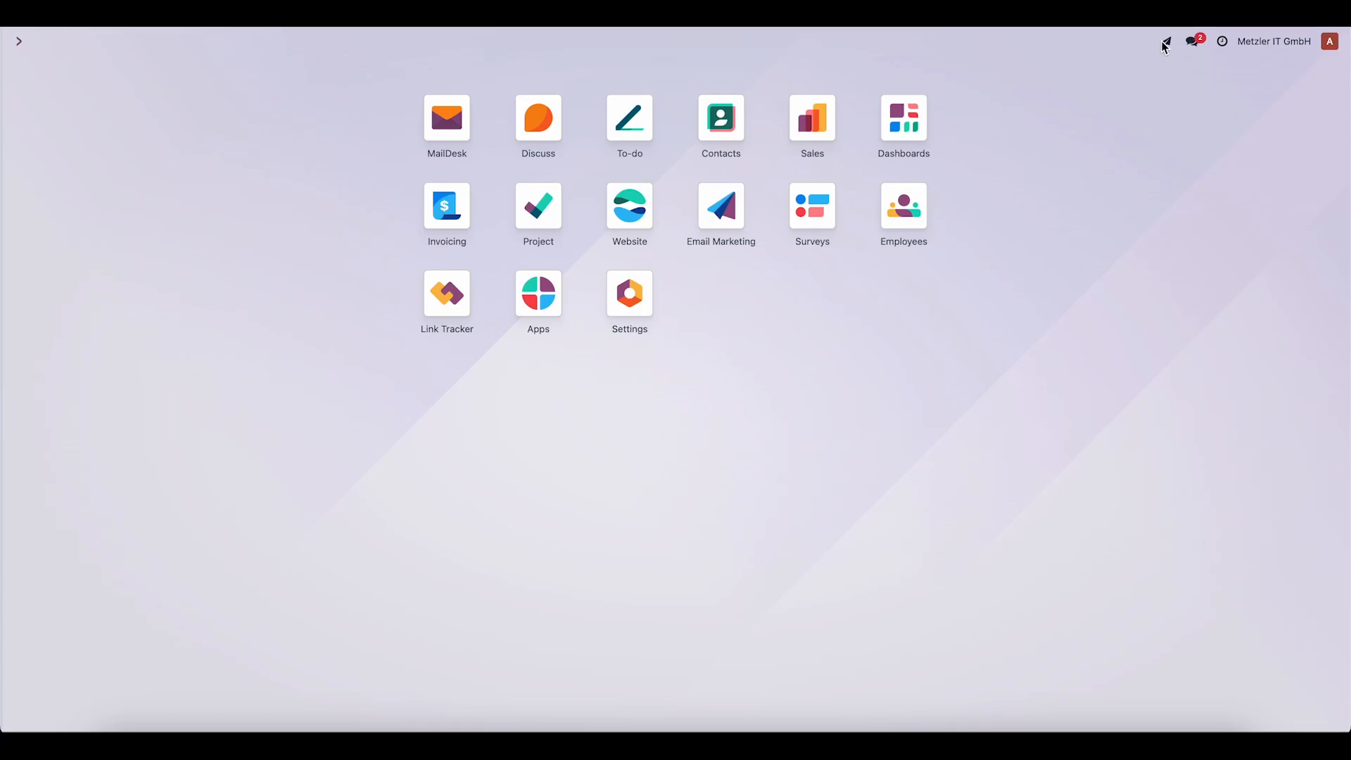
Compose an email to MIT Admin with Cc/Bcc shown, subject 'Test Email', then type / for AI.
click(1166, 42)
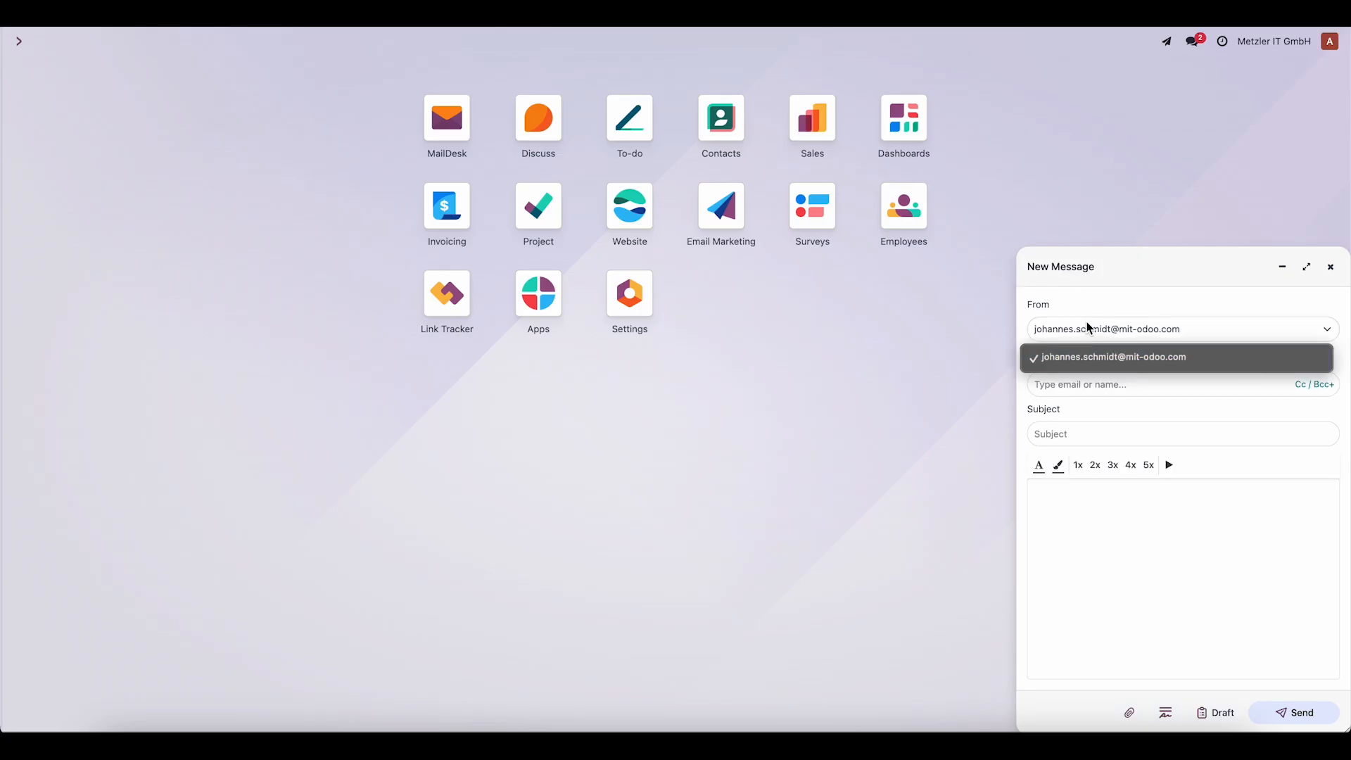
click(1113, 357)
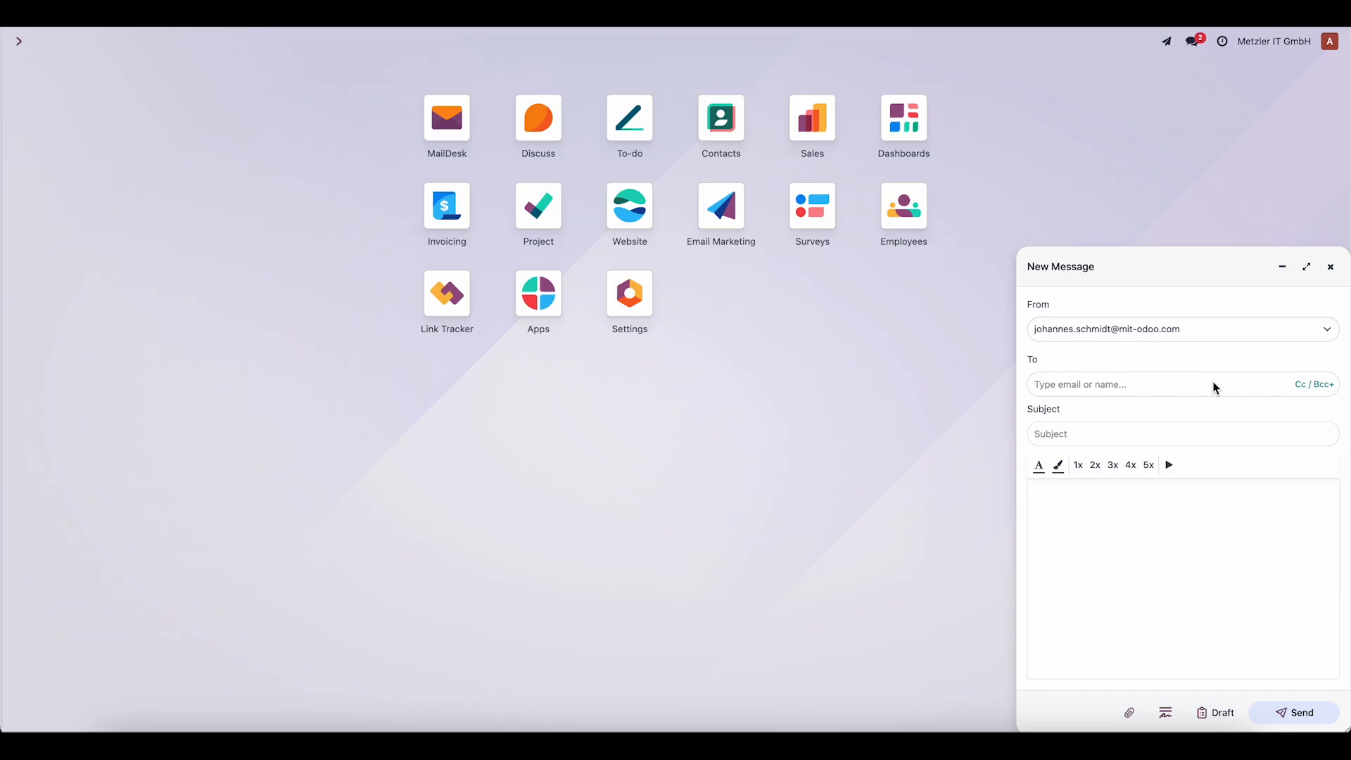
text(metzler-it.de>)
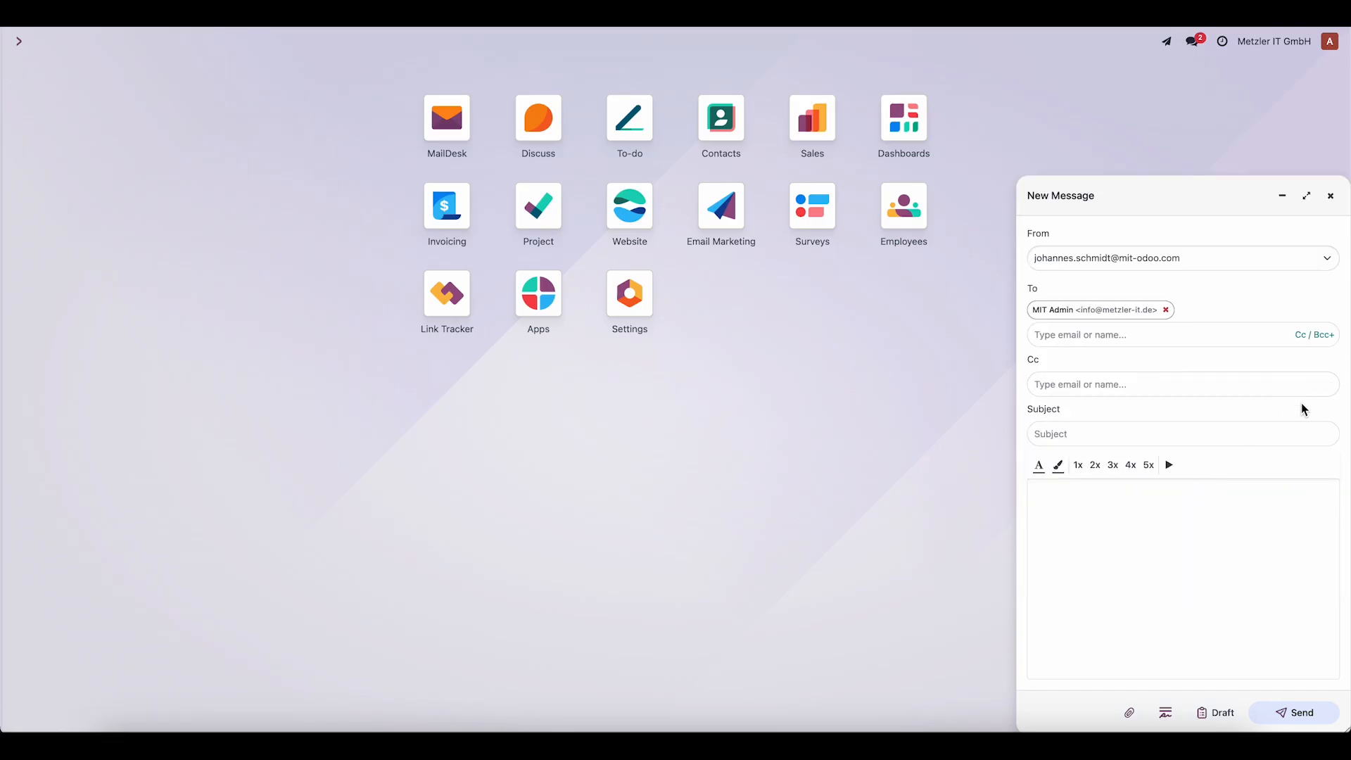
click(1315, 335)
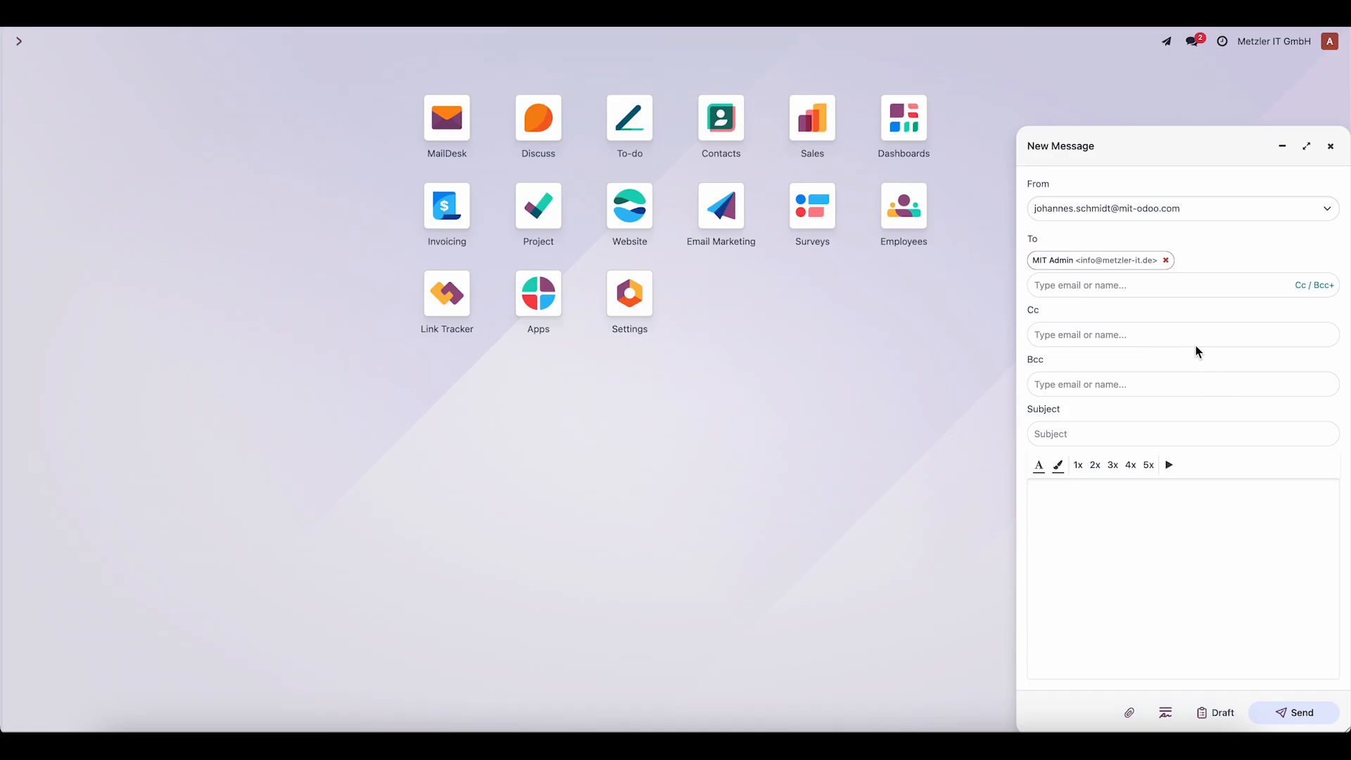
text(Test Email)
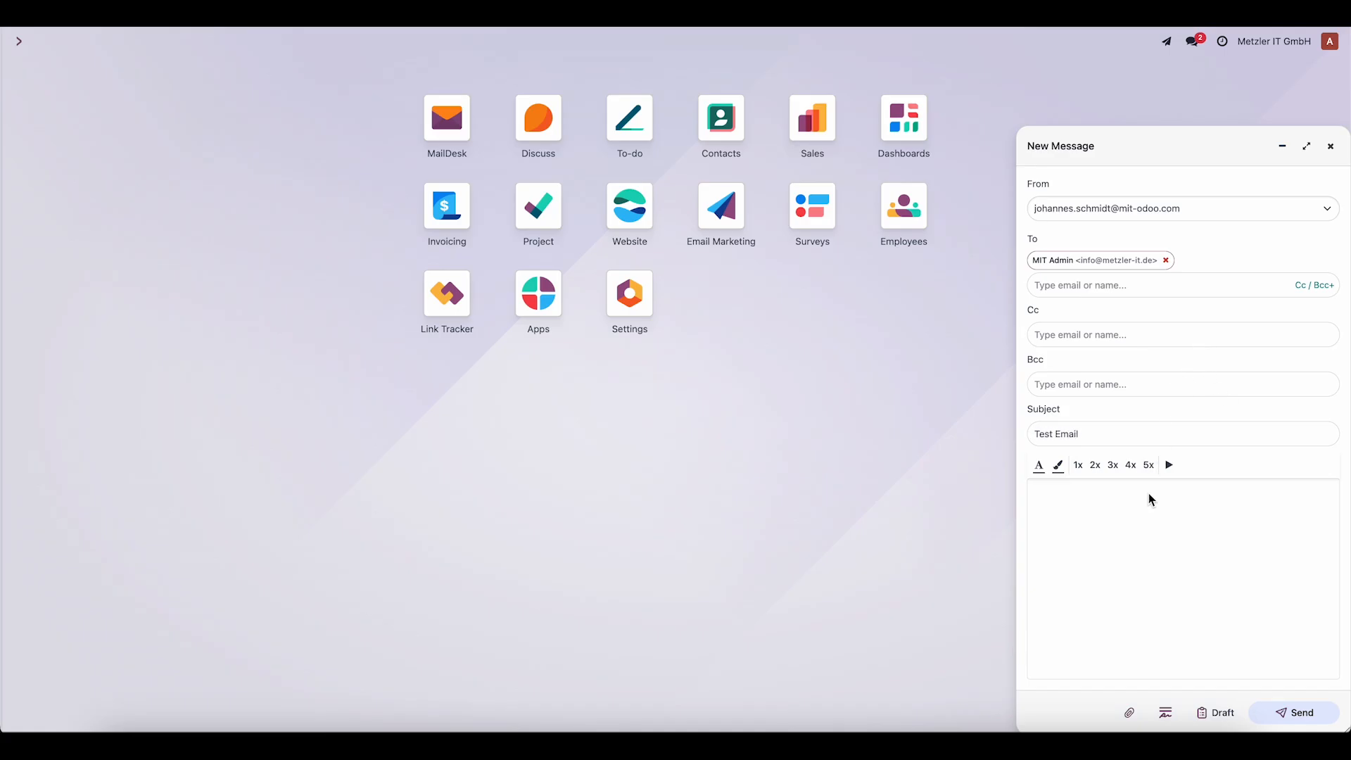
text(/)
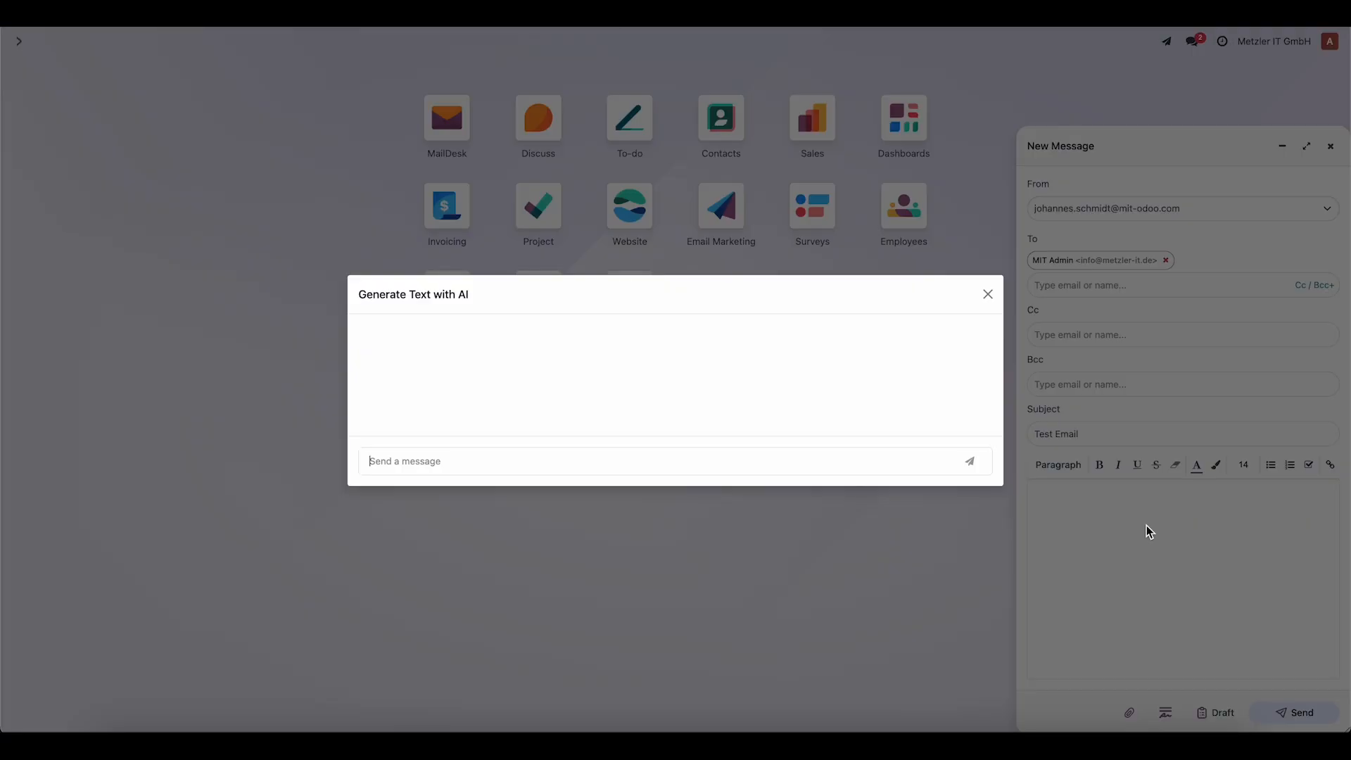
Generate a 200-word Lorem Ipsum passage with AI and insert it into the body.
text(lorem ip)
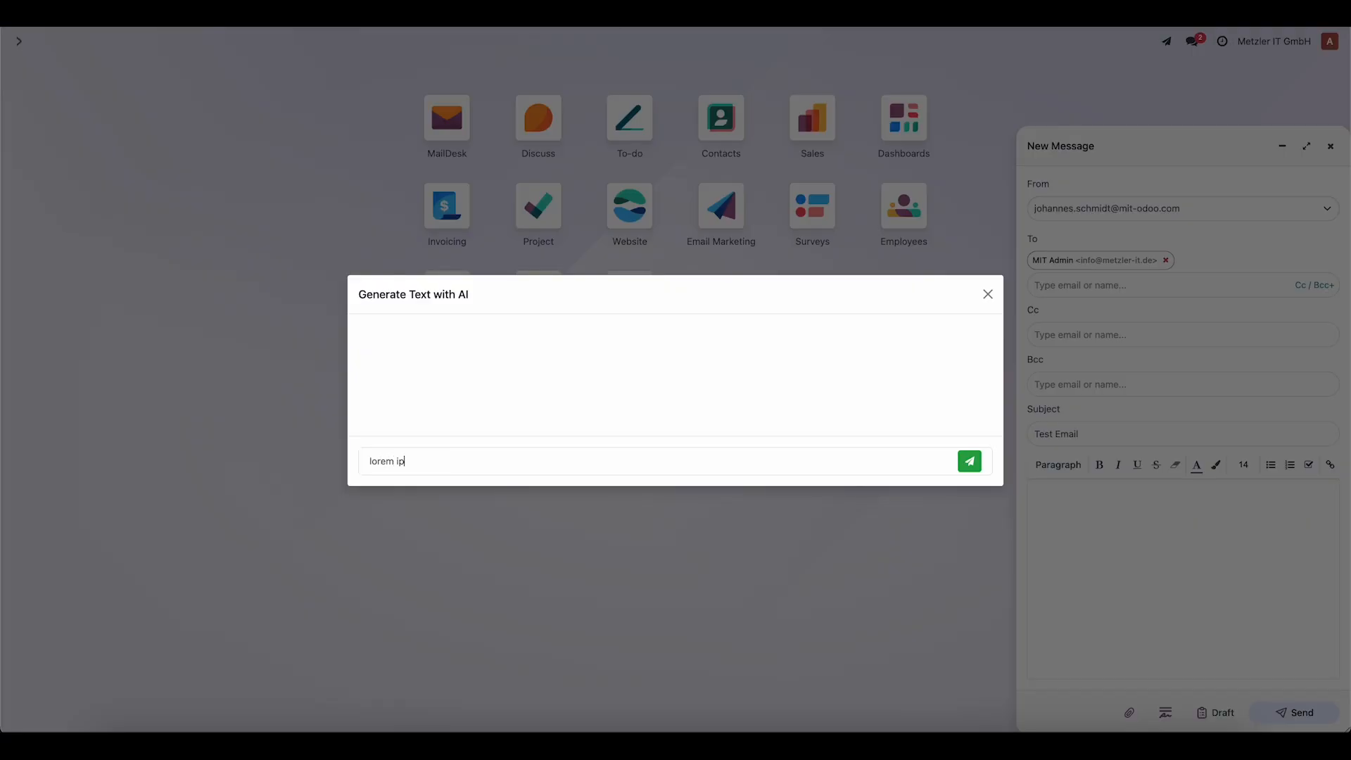
click(969, 461)
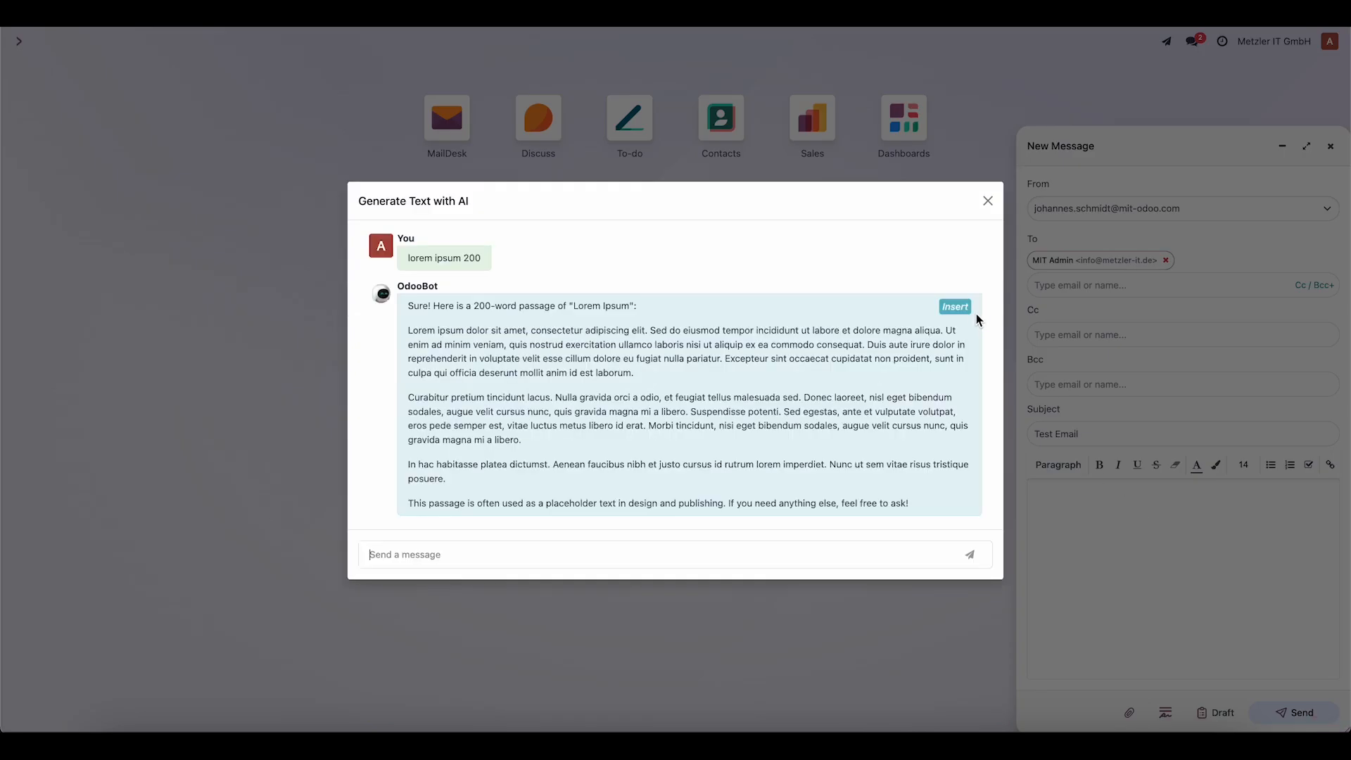
click(954, 306)
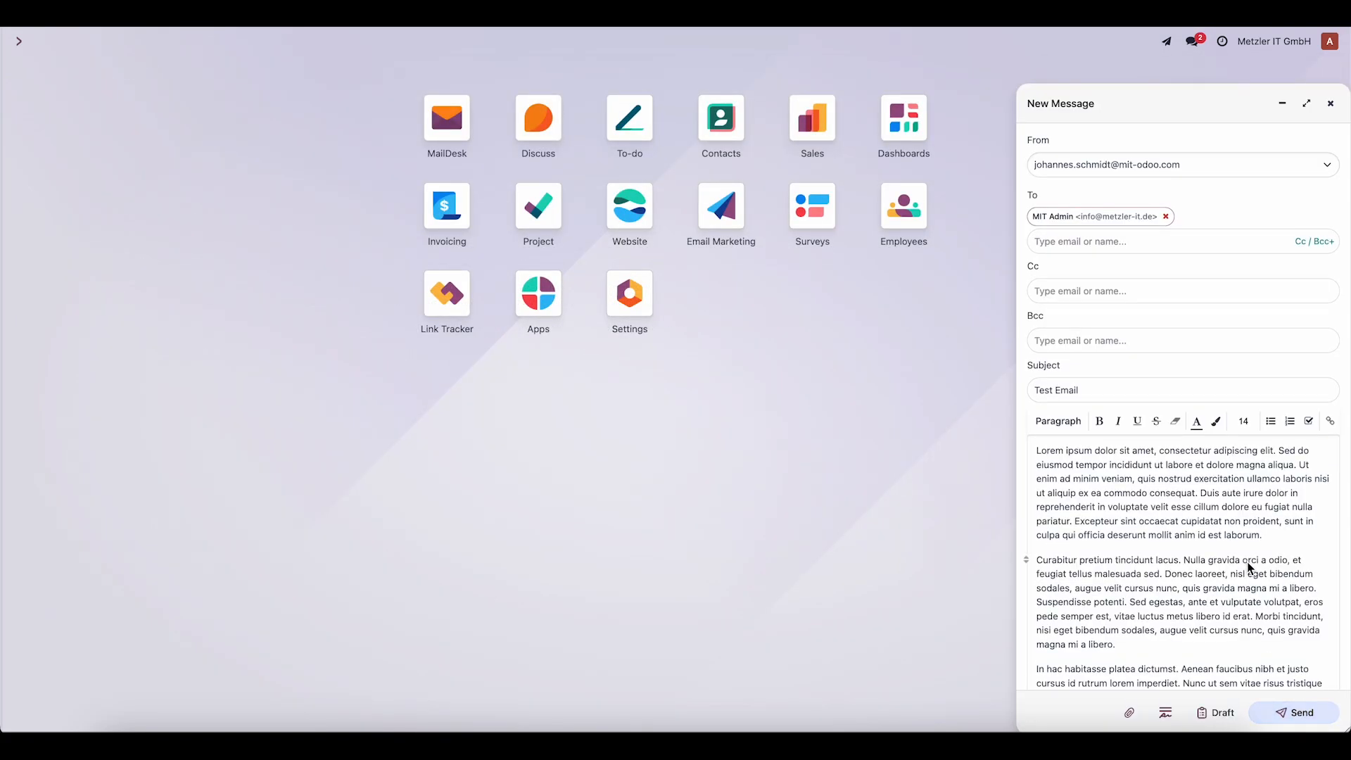
Save the Test Email as a draft and dismiss the Success notification.
click(1218, 712)
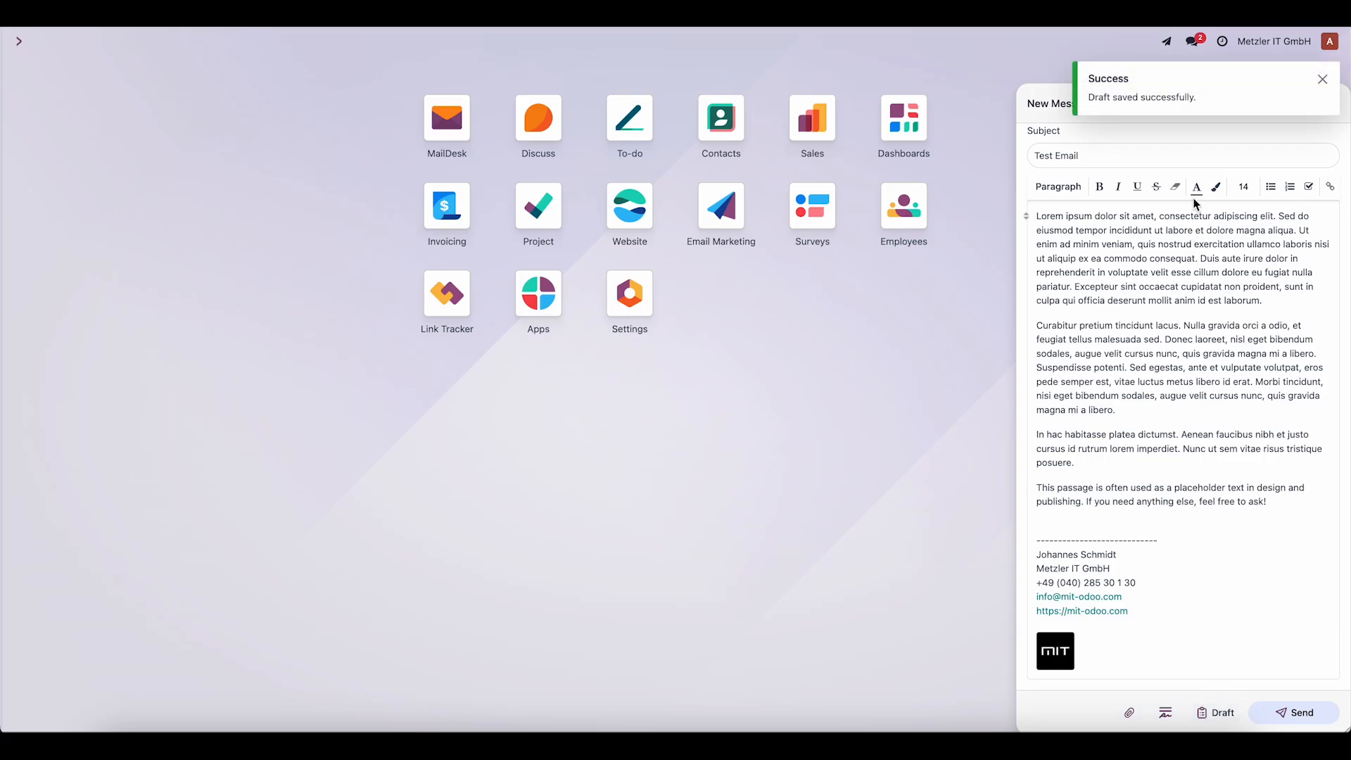
triple_click(1137, 98)
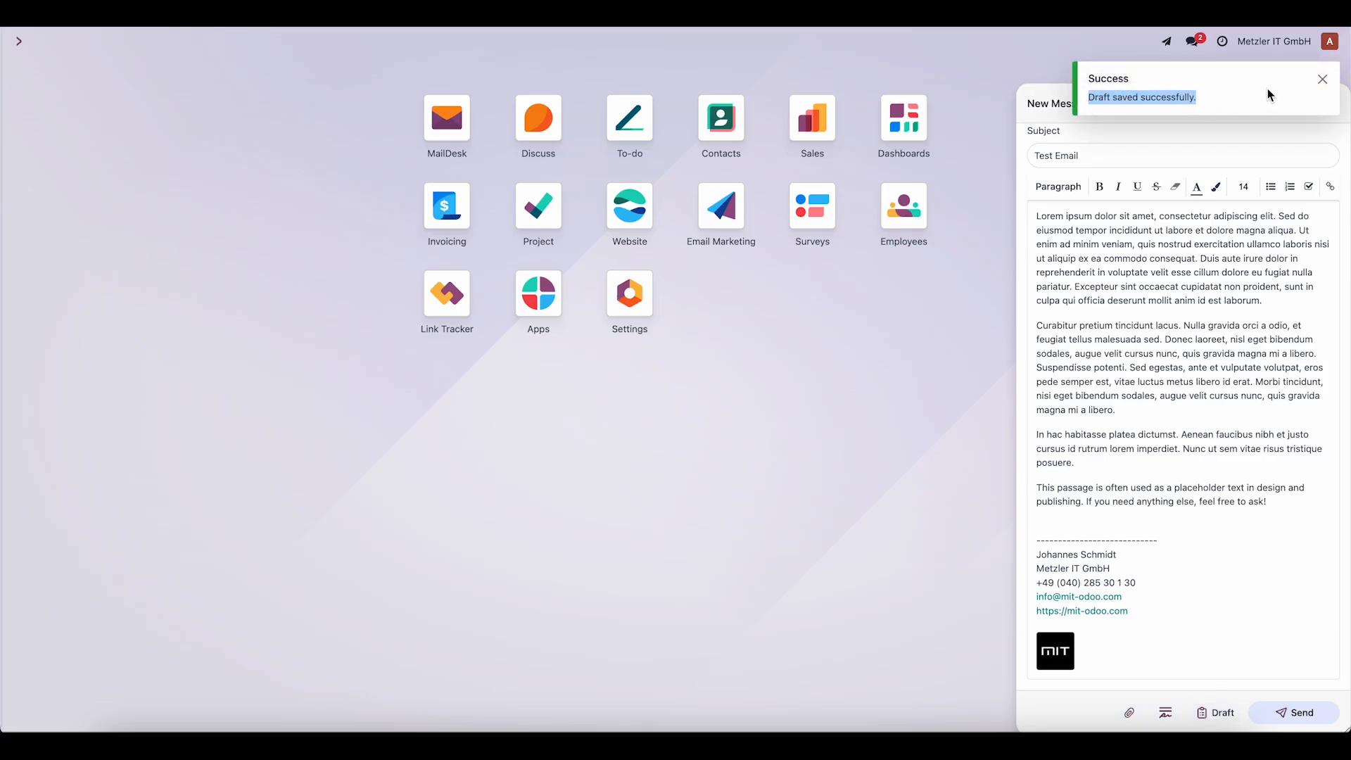
click(1321, 78)
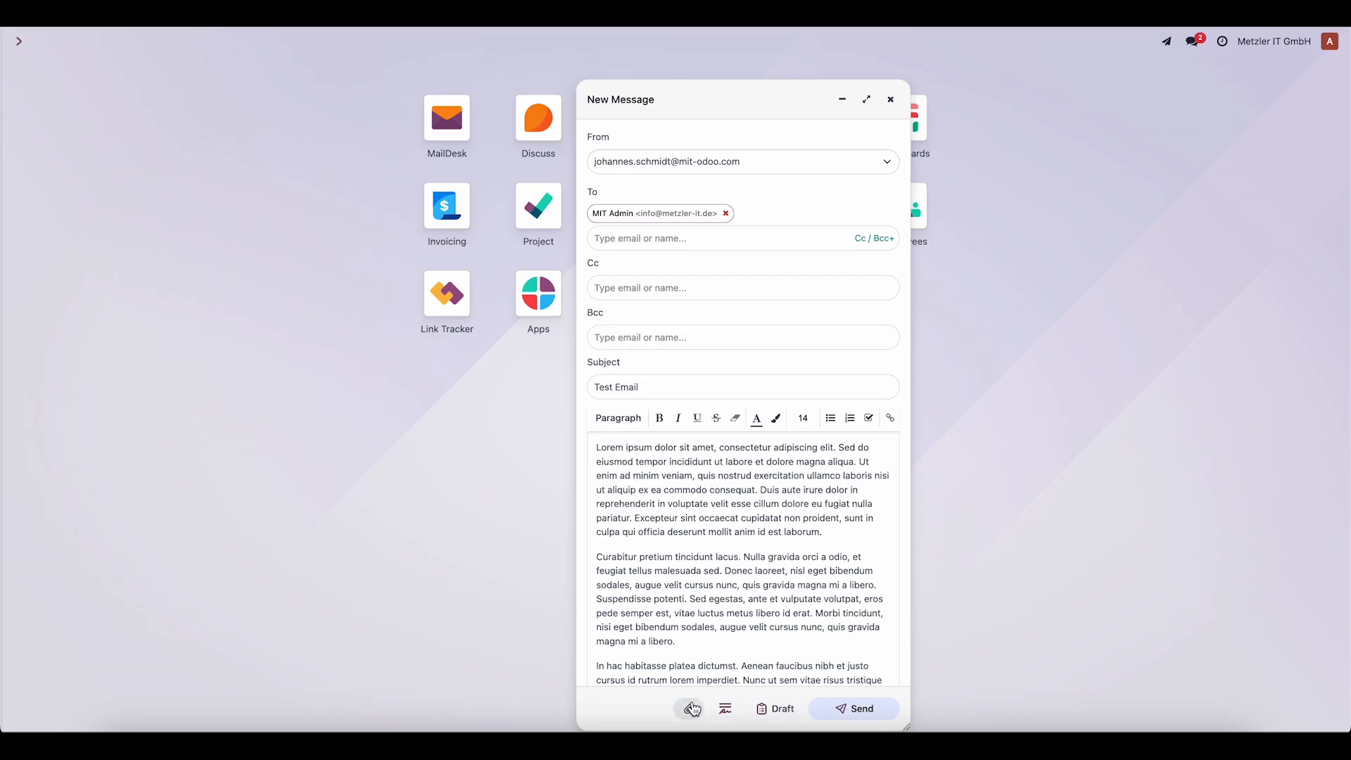
Attach three PNG screenshots, re-save the Test Email draft, and close the composer.
click(692, 709)
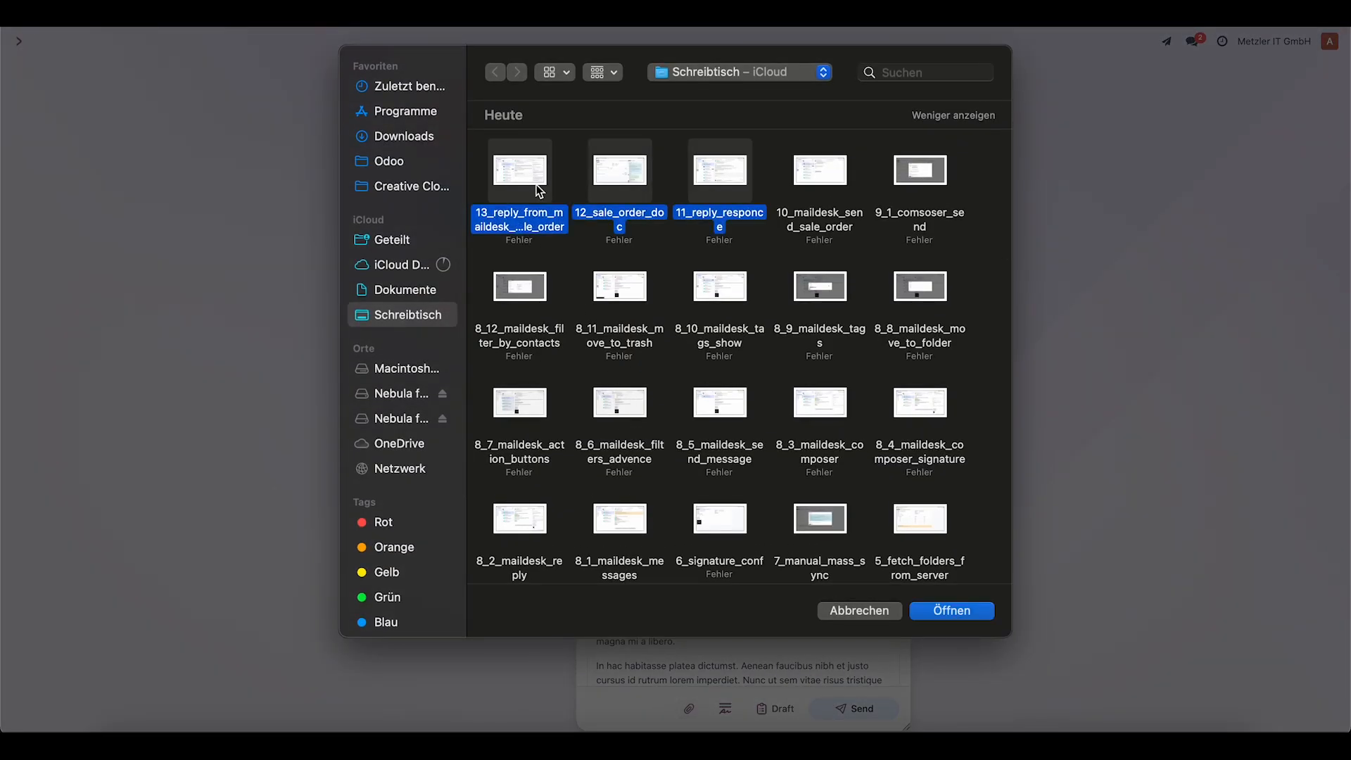
click(951, 611)
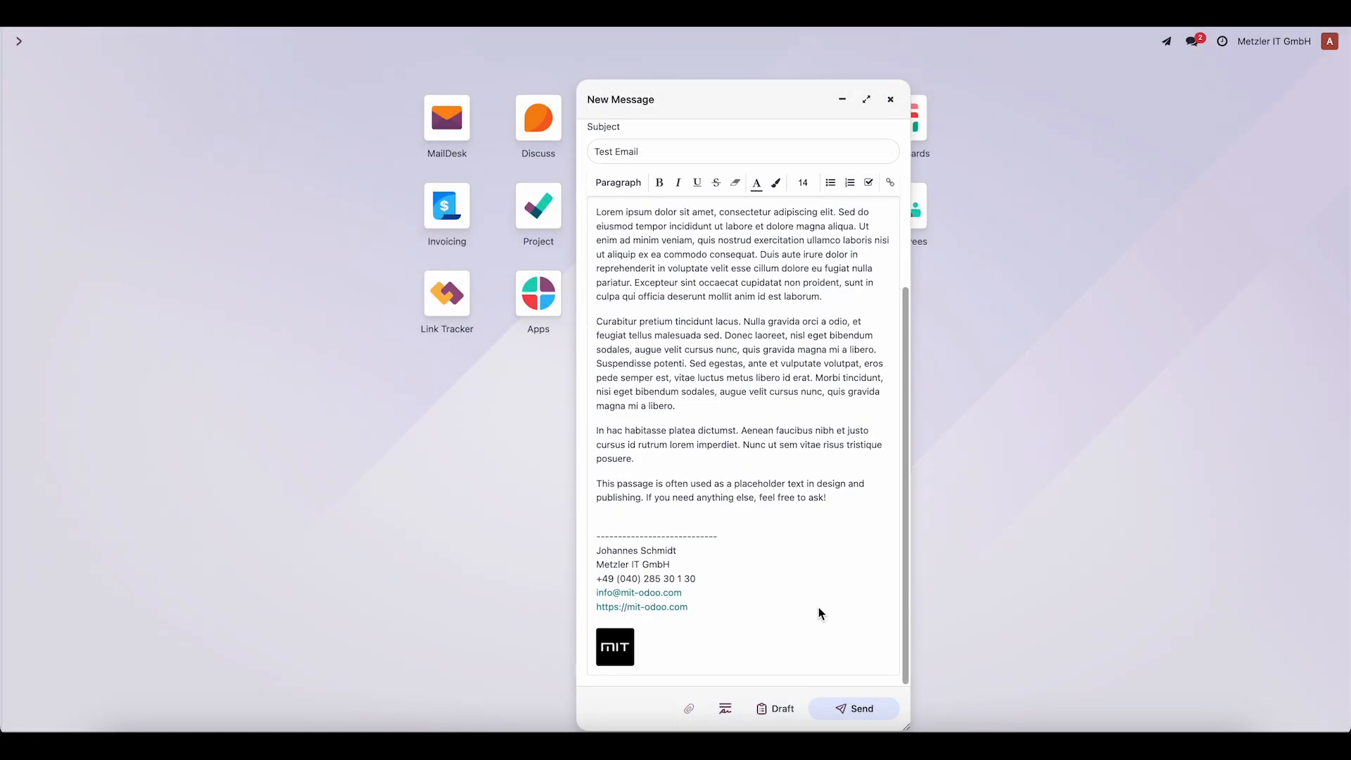
click(689, 709)
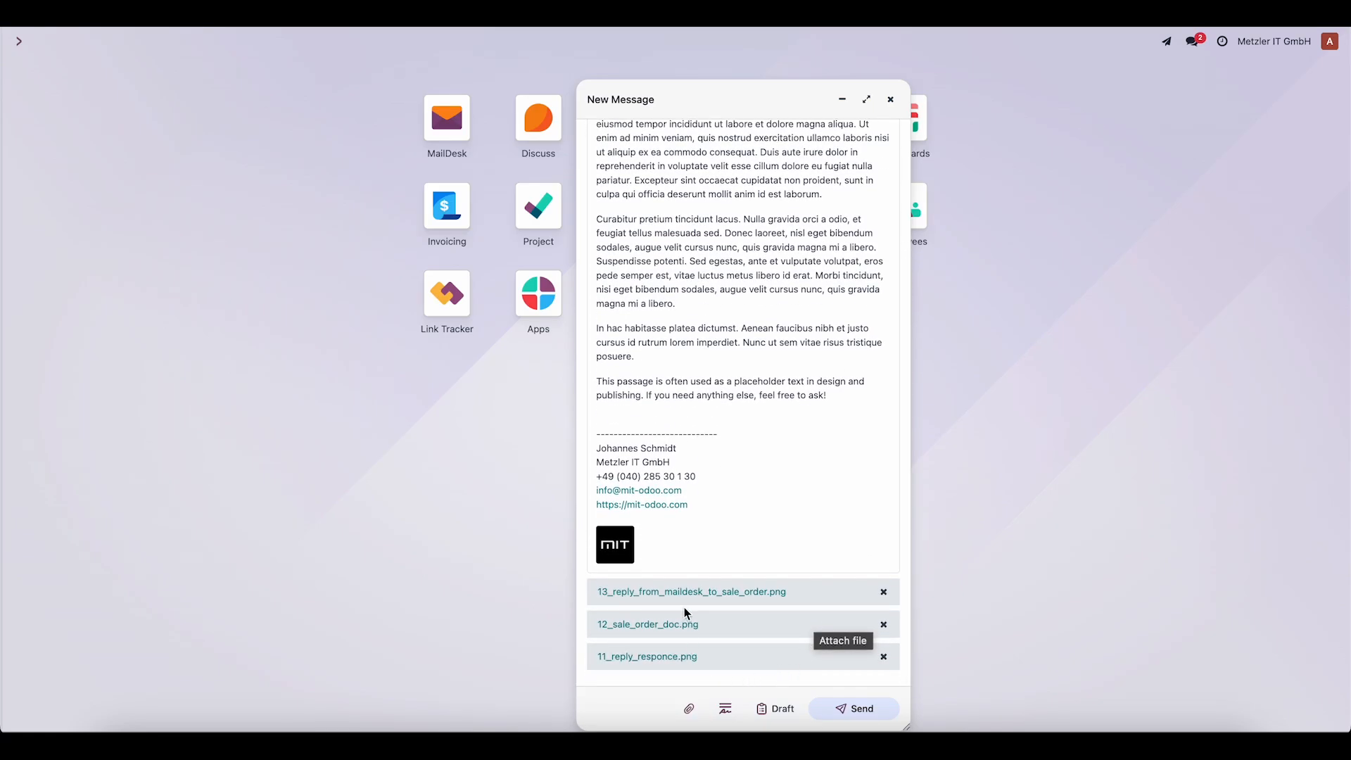
click(774, 708)
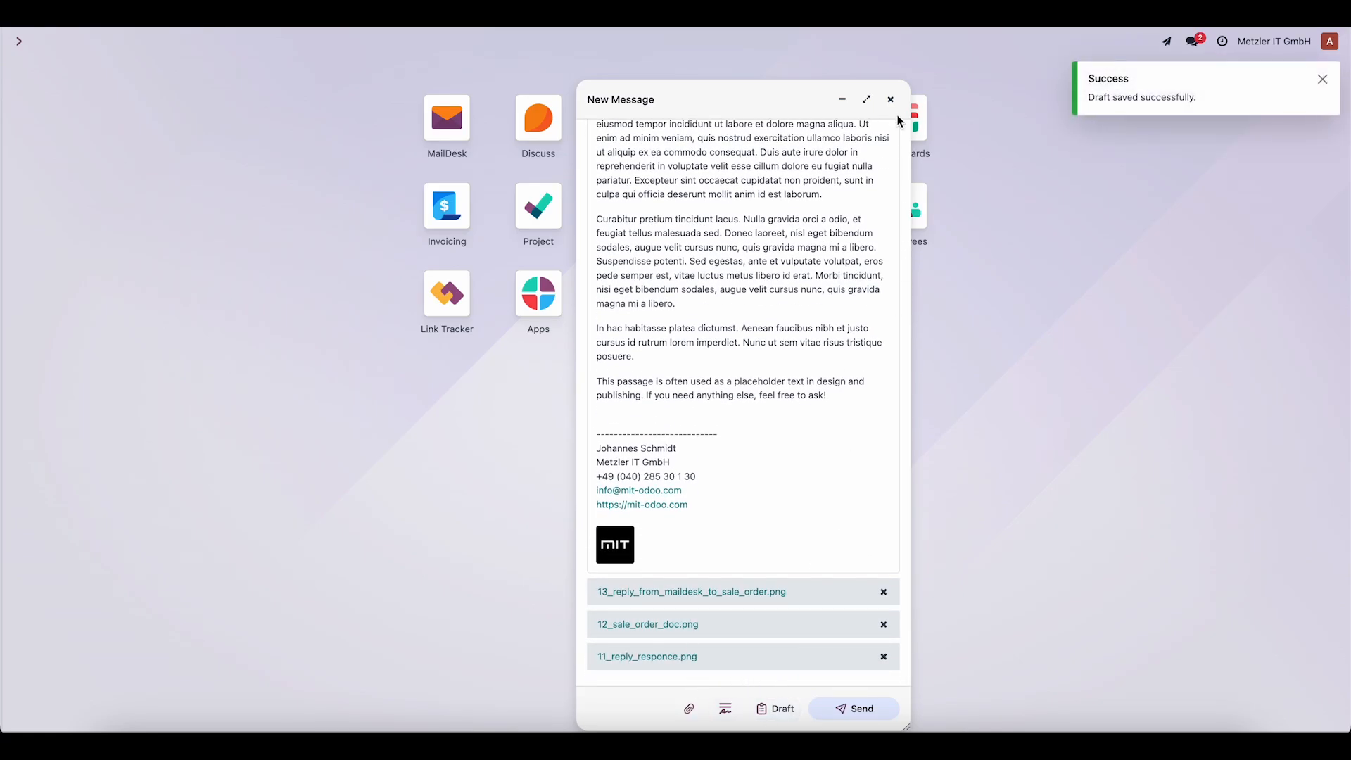
click(890, 99)
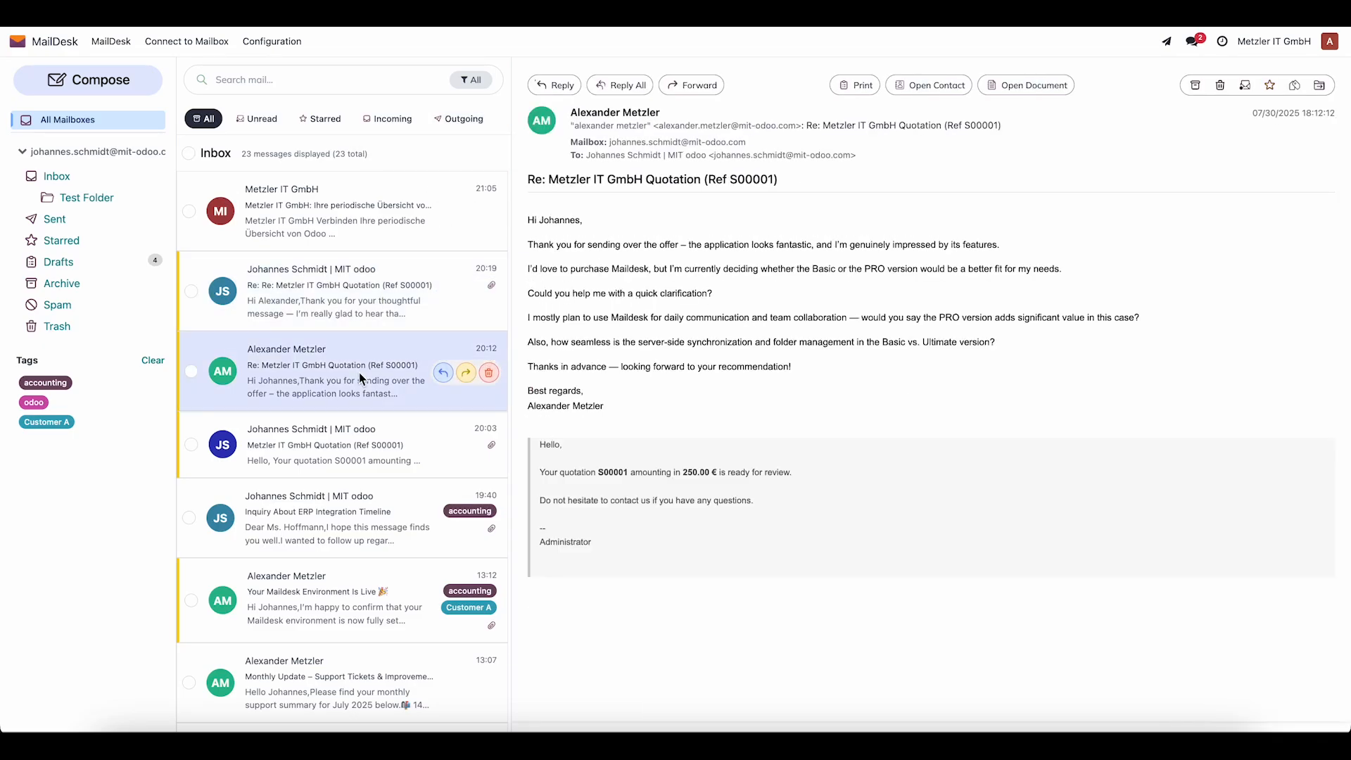
click(58, 262)
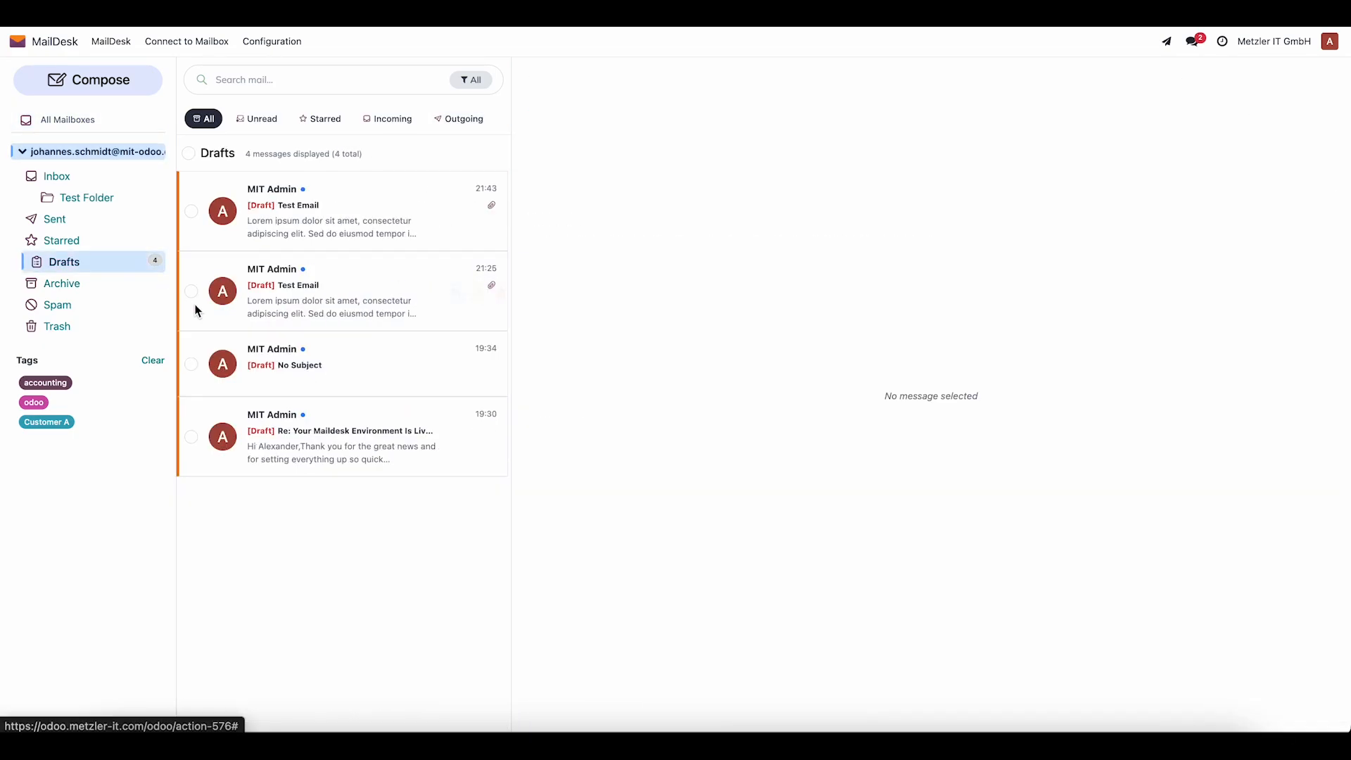
click(340, 211)
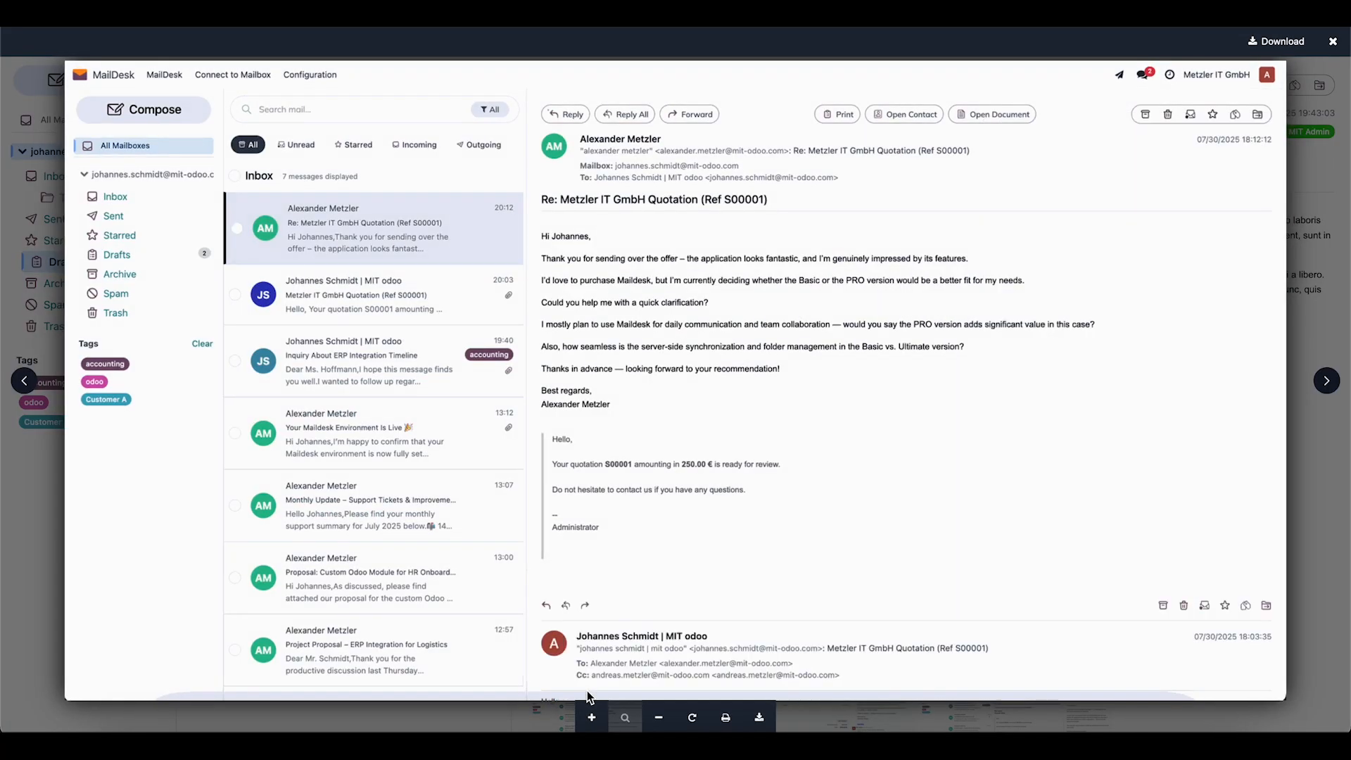
click(117, 255)
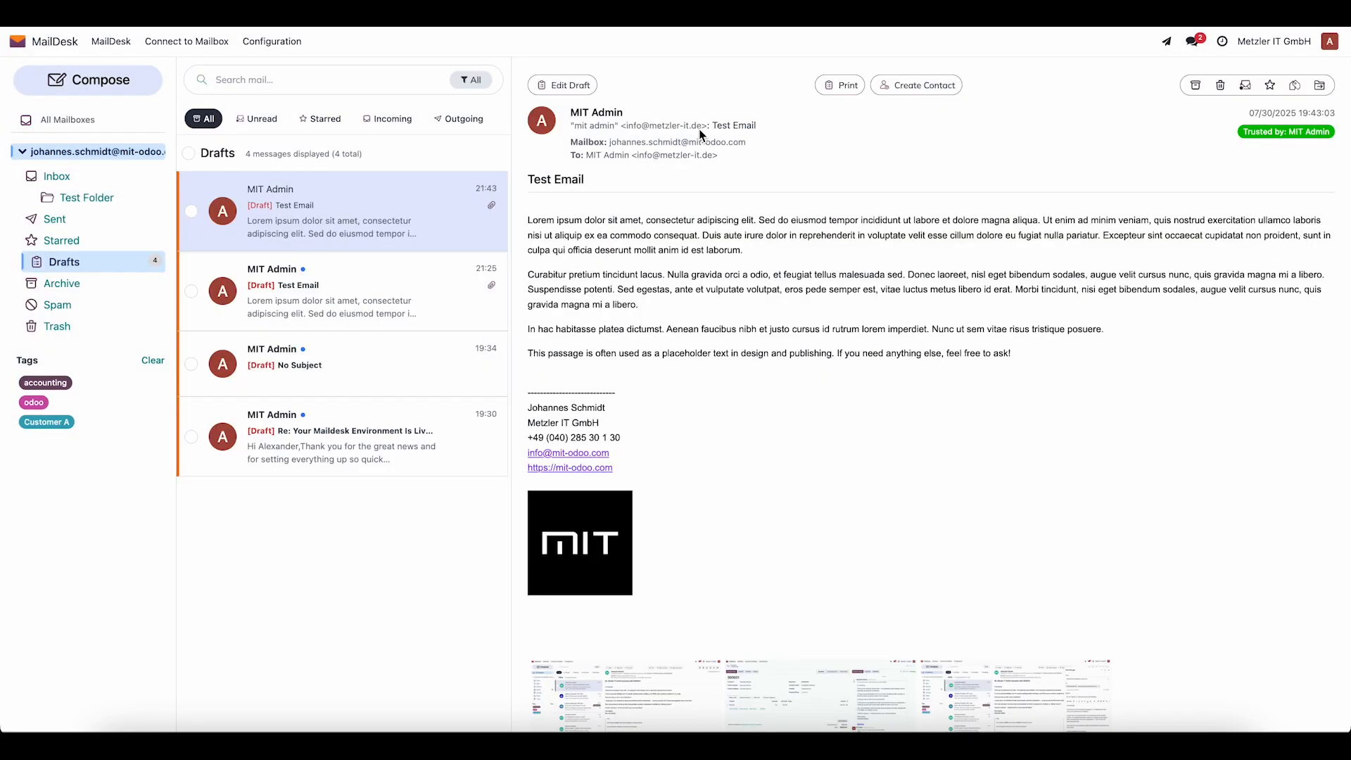
click(562, 85)
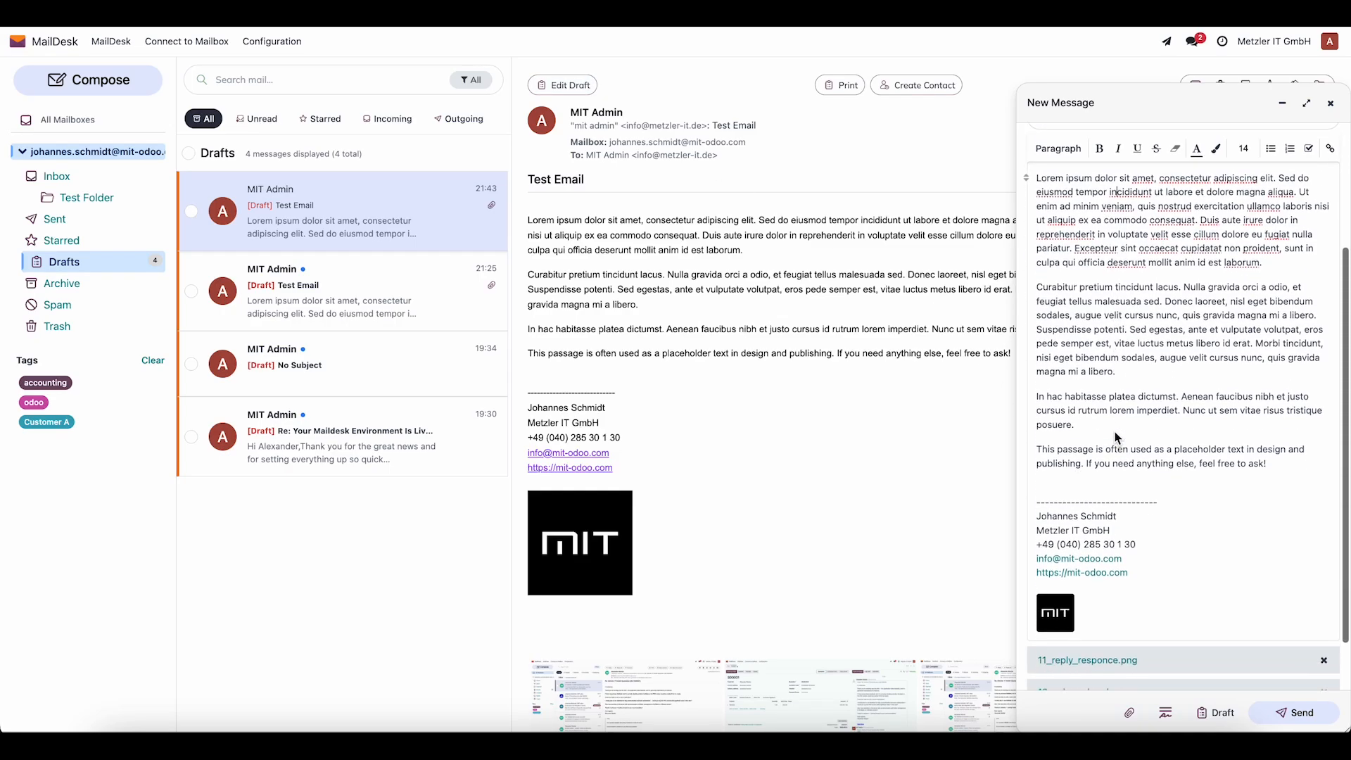
click(1330, 105)
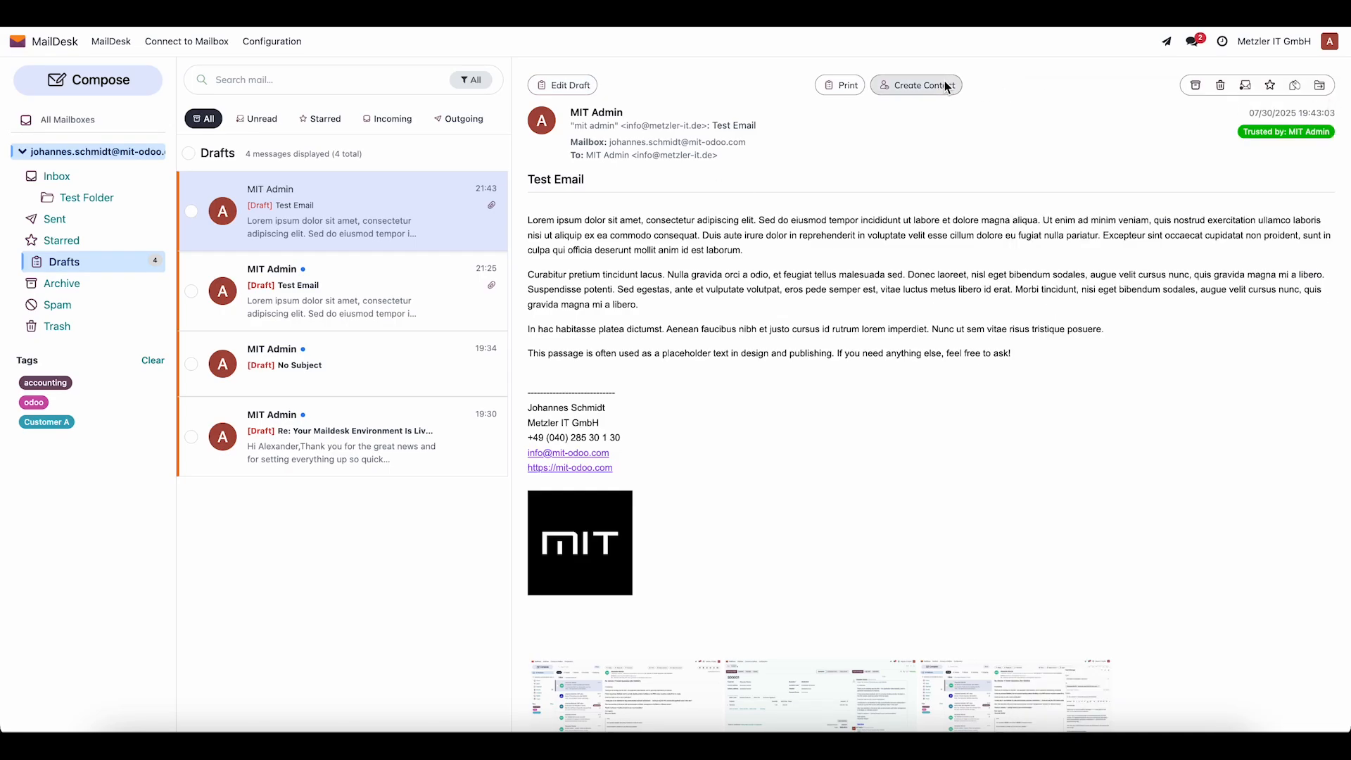
Create a contact from the draft's sender and discard it, then apply tags to the draft.
click(922, 86)
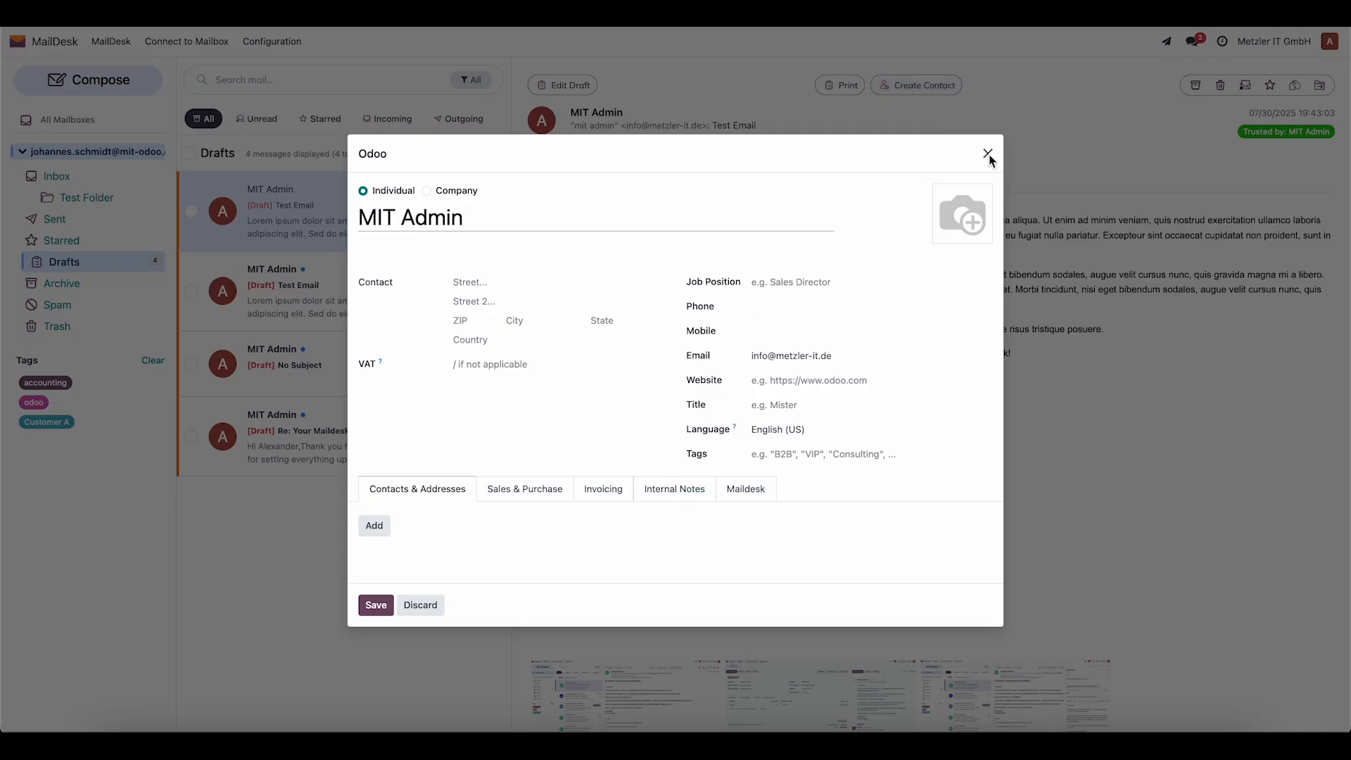
click(988, 153)
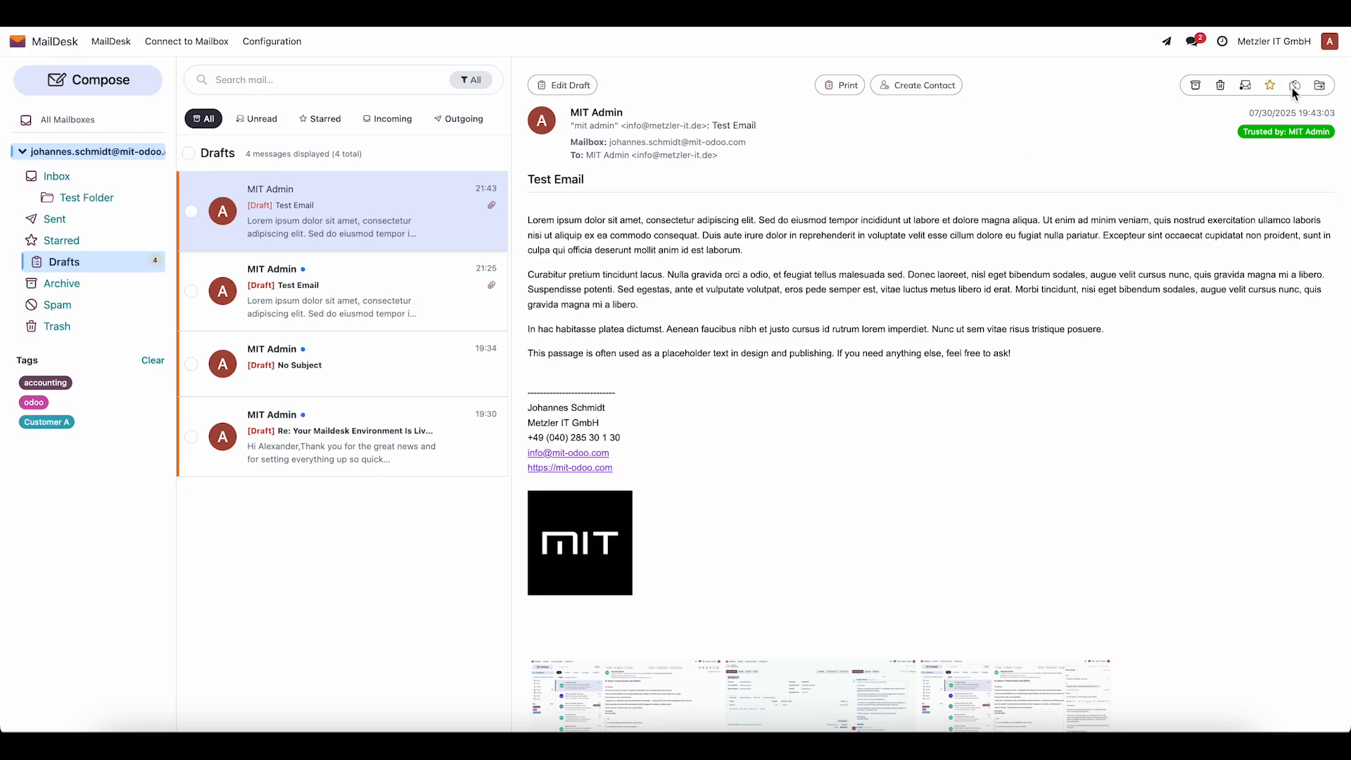
click(1296, 84)
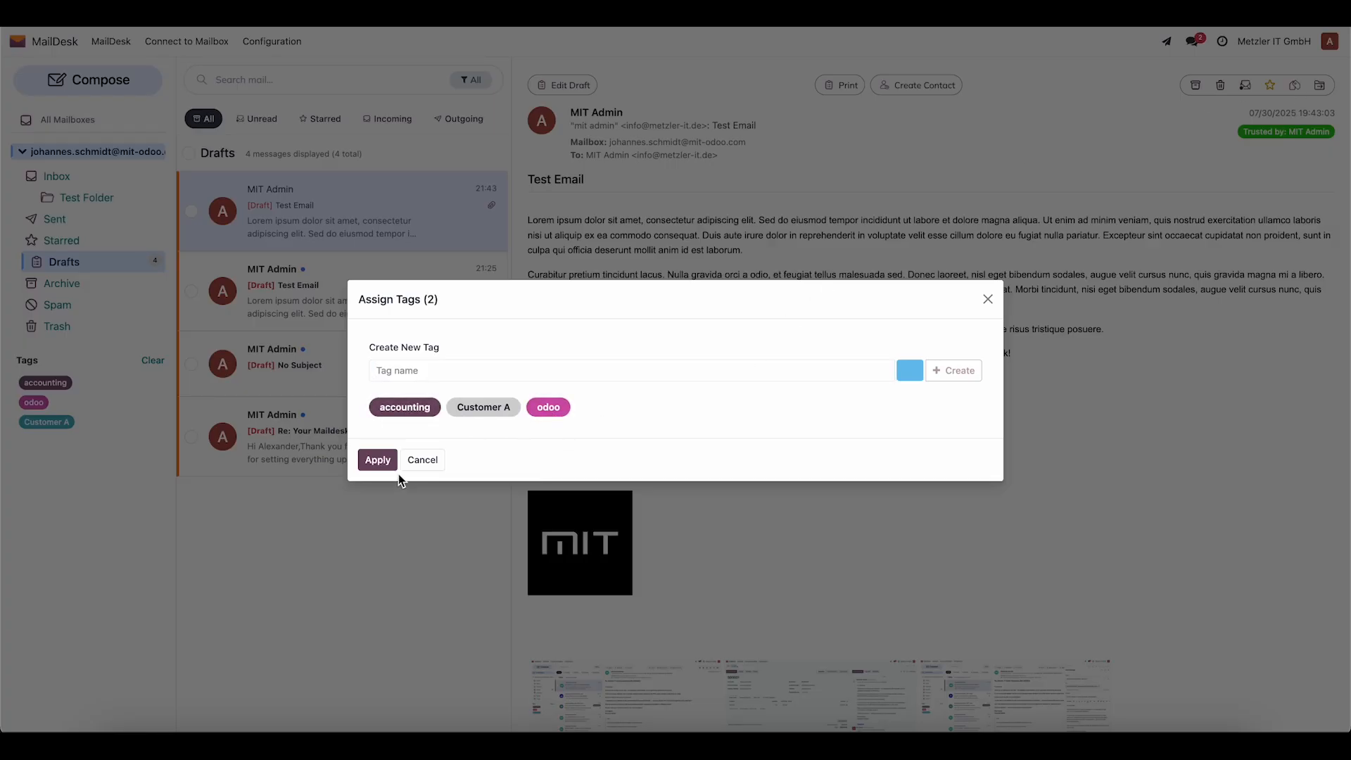
click(377, 460)
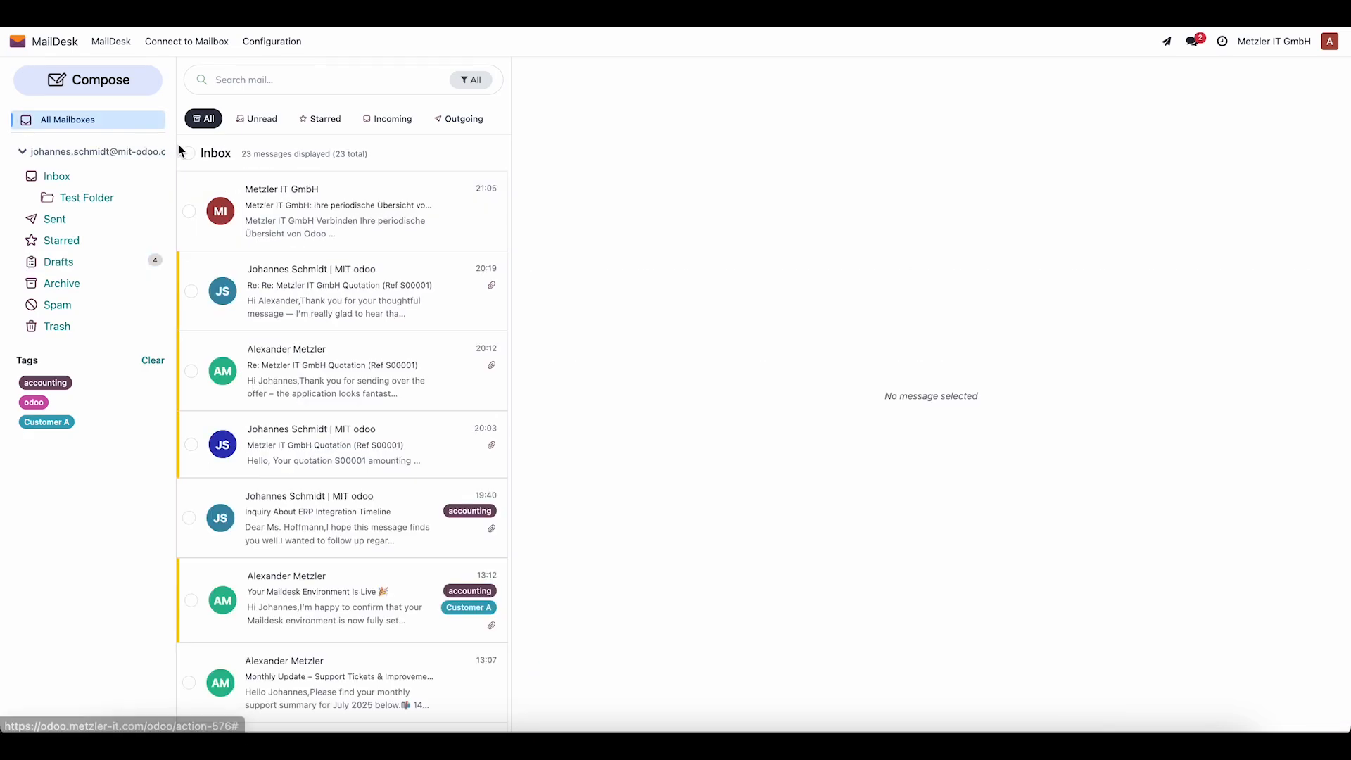
Open the contact picker from the combined inbox, then close it.
click(340, 291)
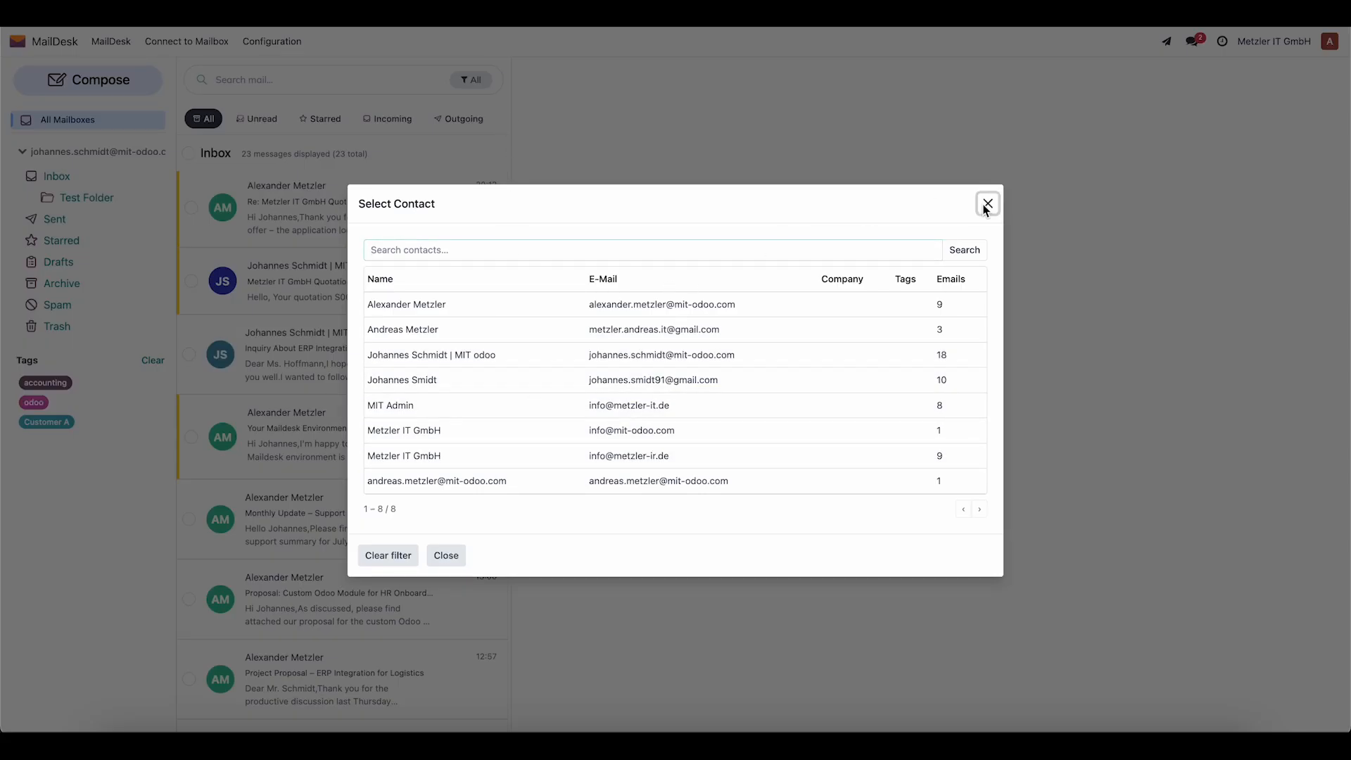
click(987, 204)
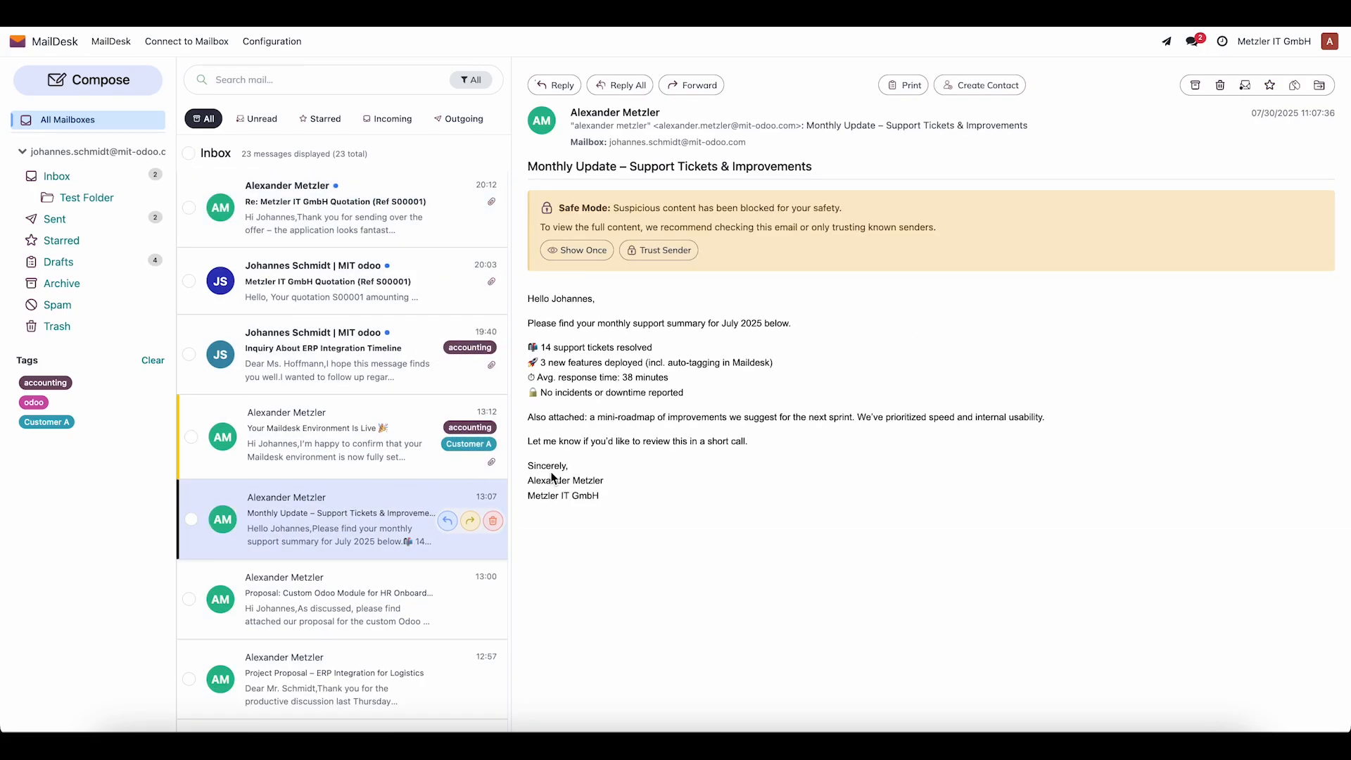
click(658, 250)
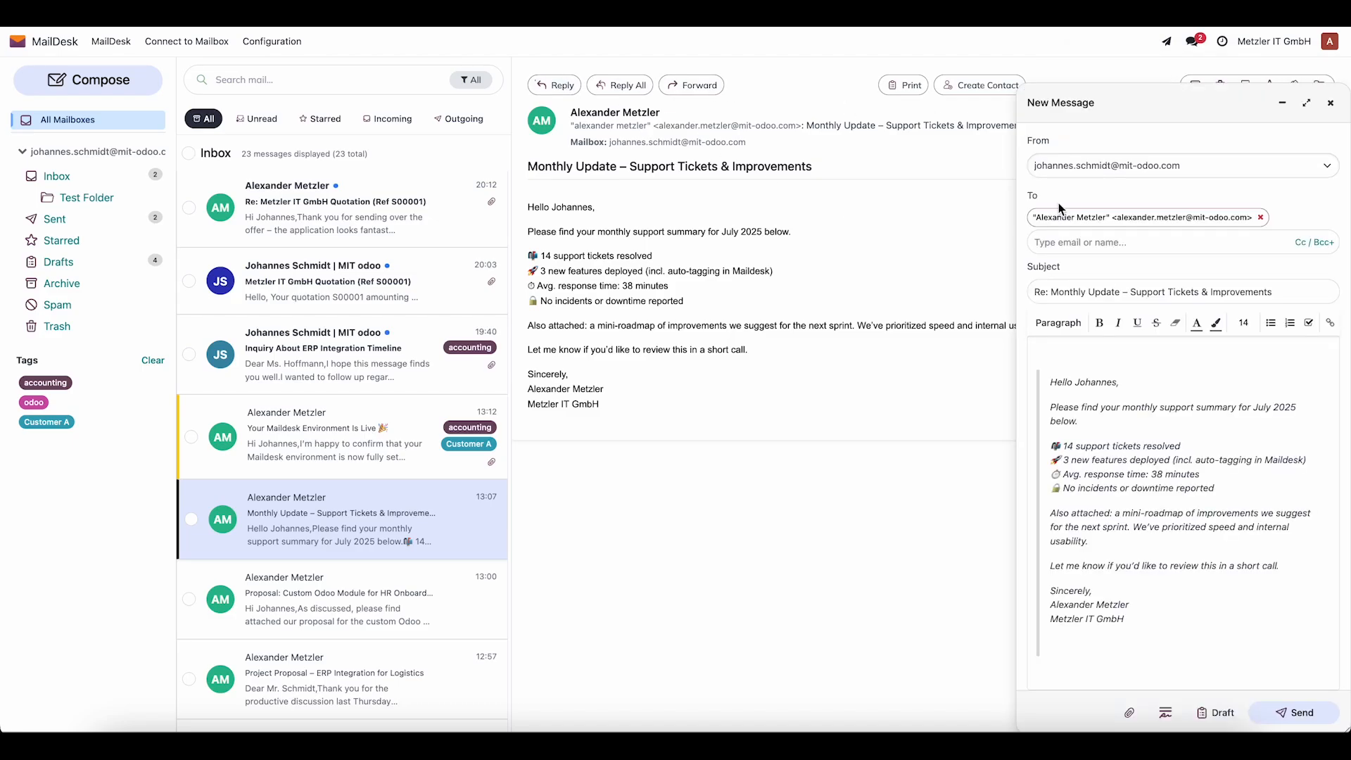
mouse_move(990, 178)
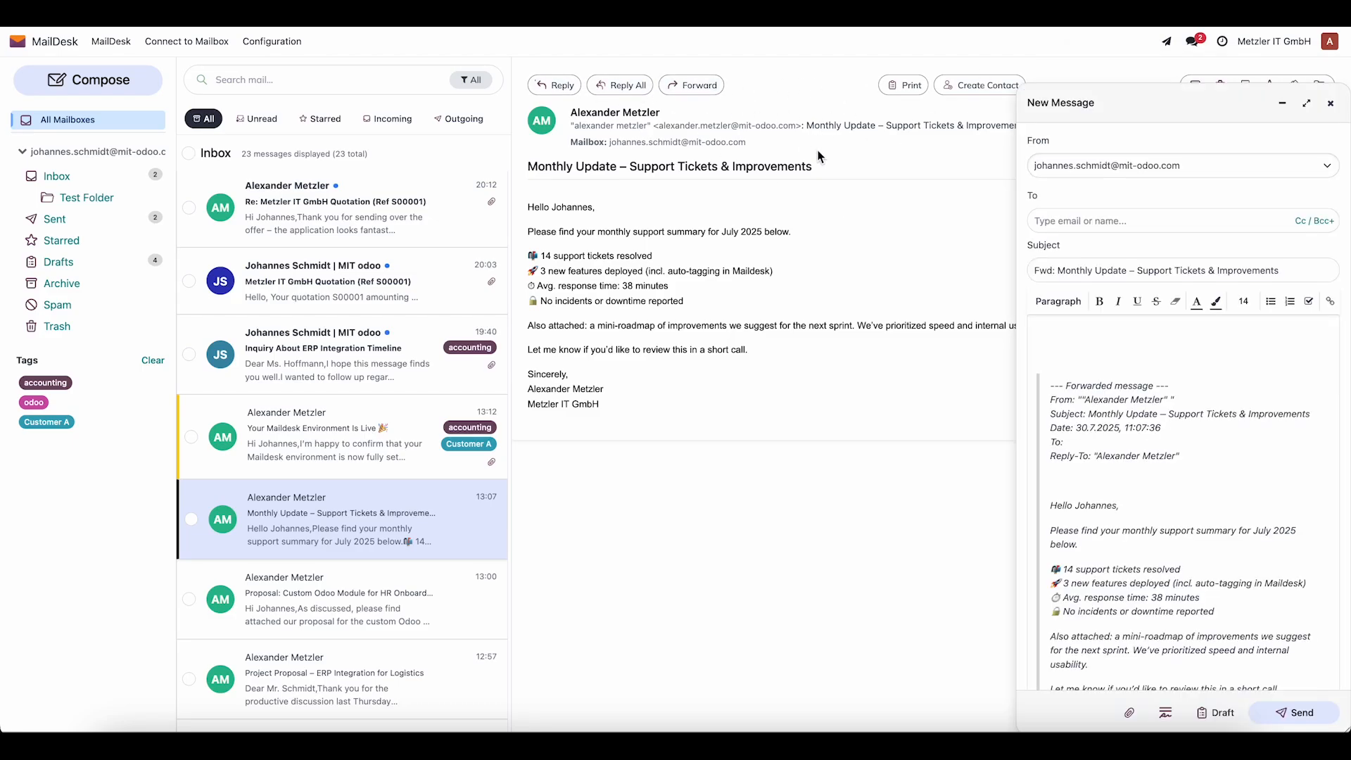
double_click(1074, 270)
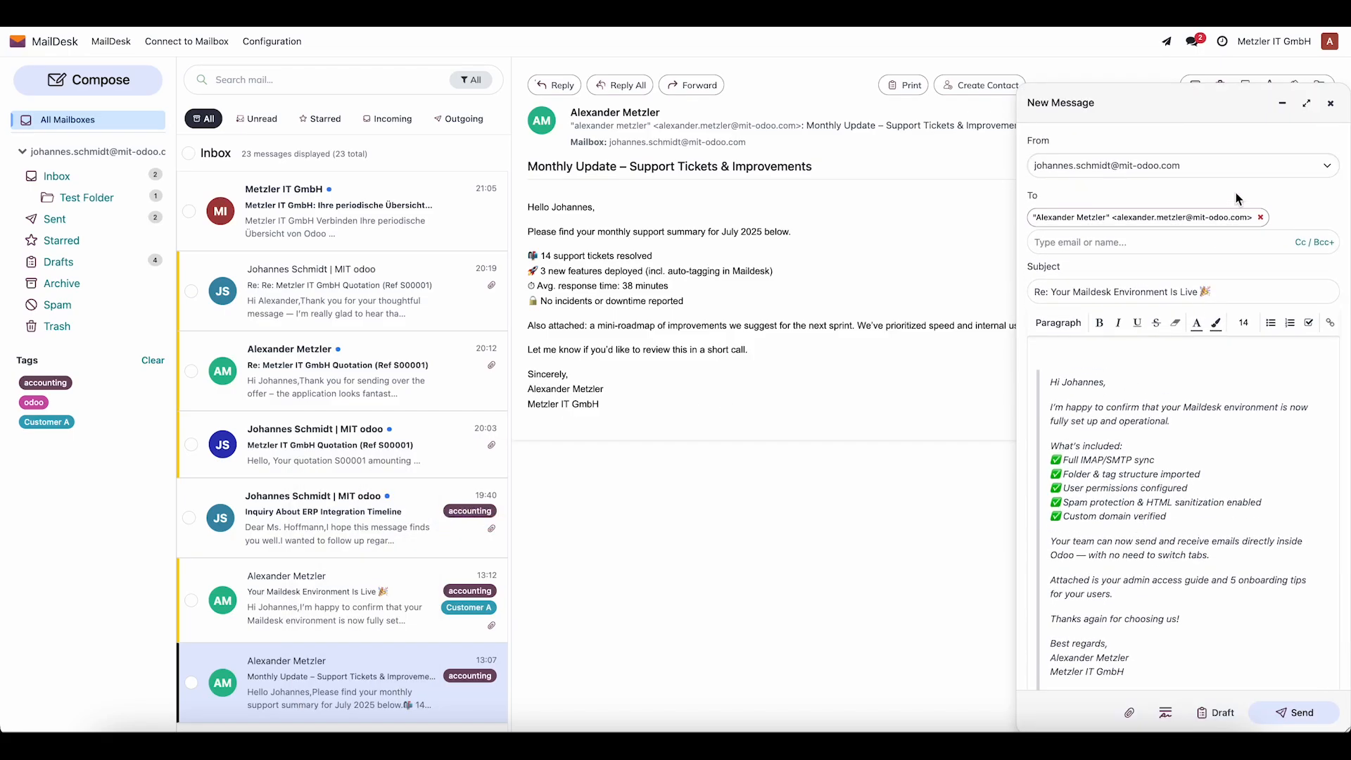
click(1332, 103)
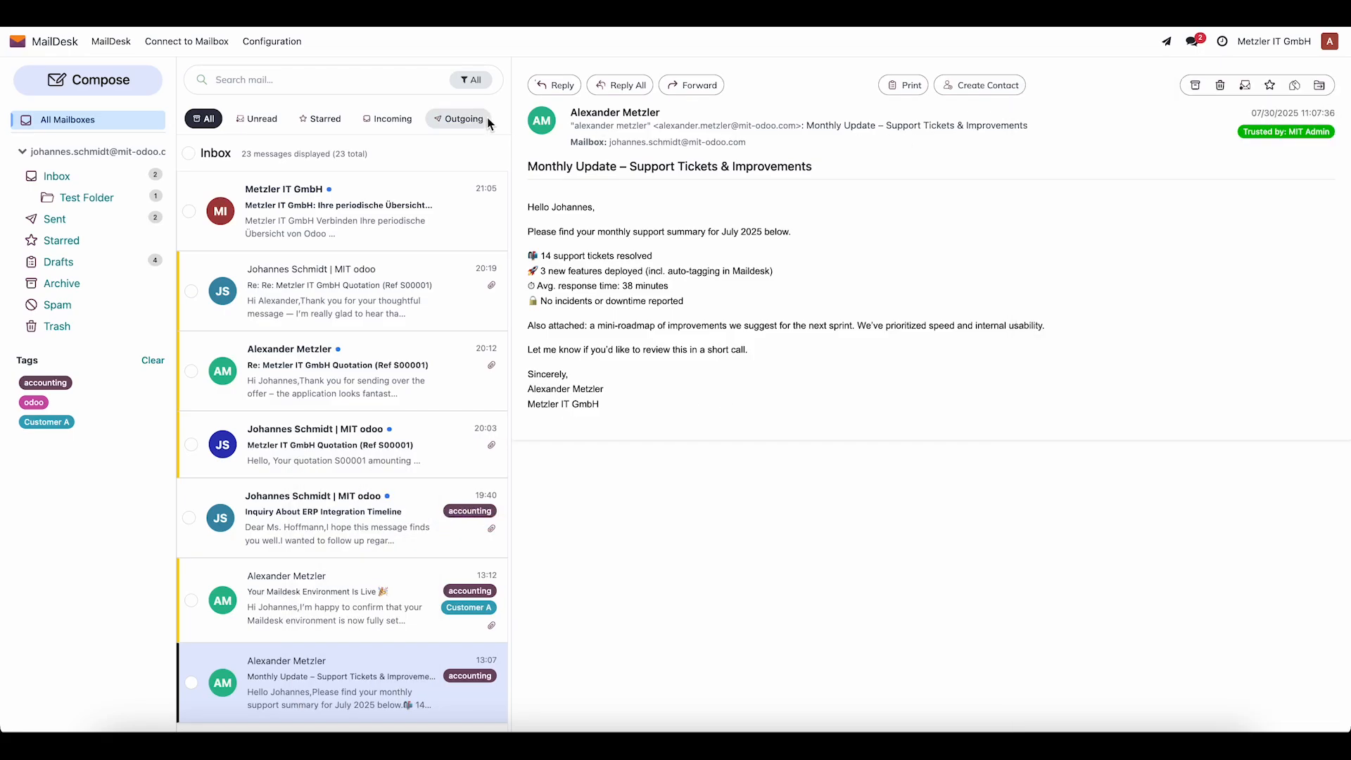
Filter to incoming mail and open the Re: Metzler IT GmbH Quotation (Ref S00001) reply.
click(386, 118)
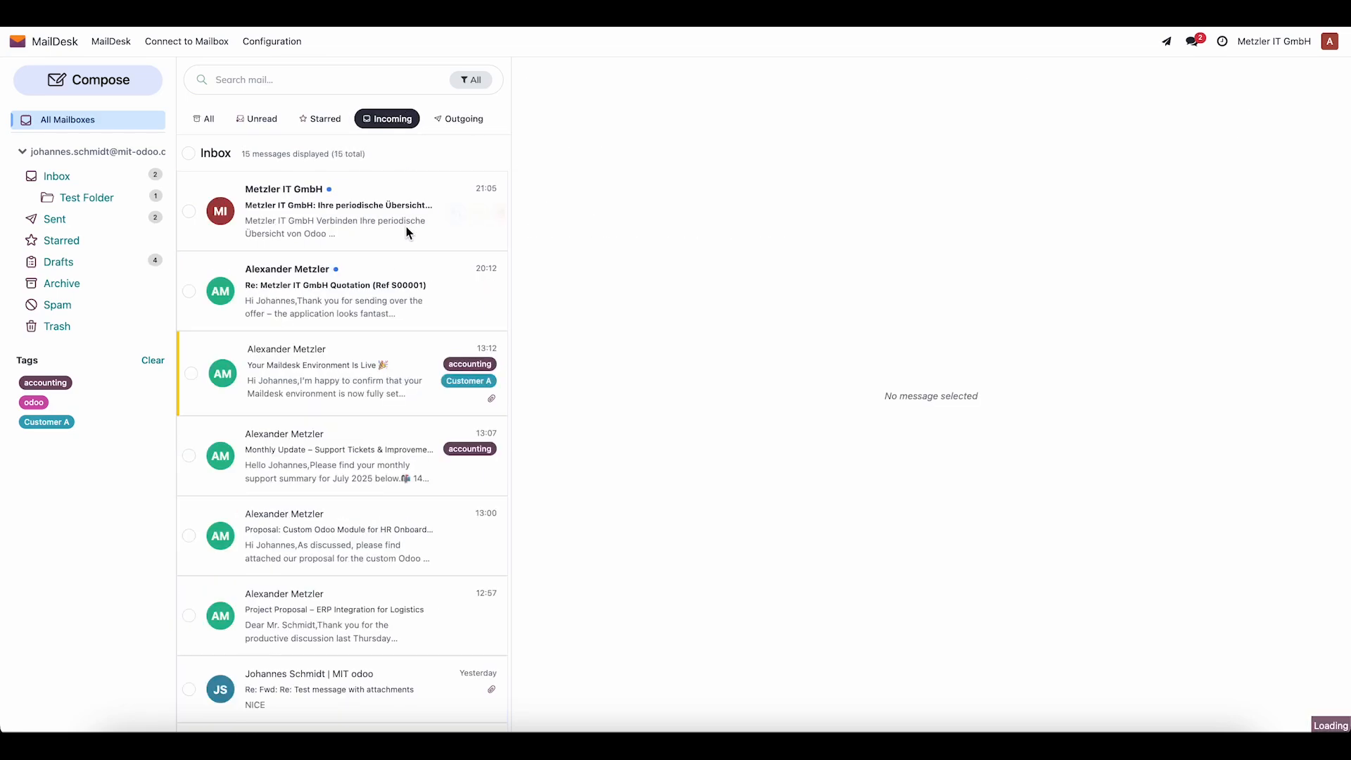
click(204, 118)
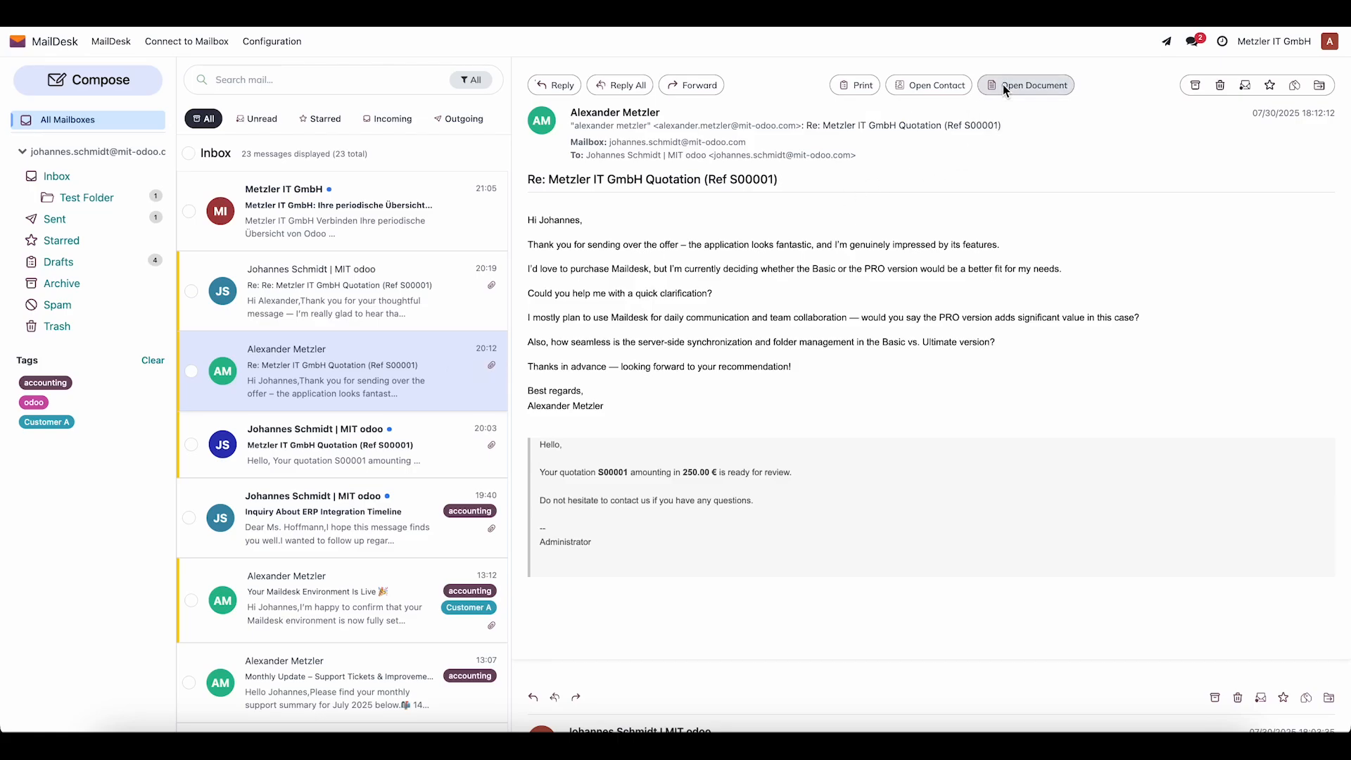
Open linked quotation S00001 and start a chatter message to its followers.
click(1035, 84)
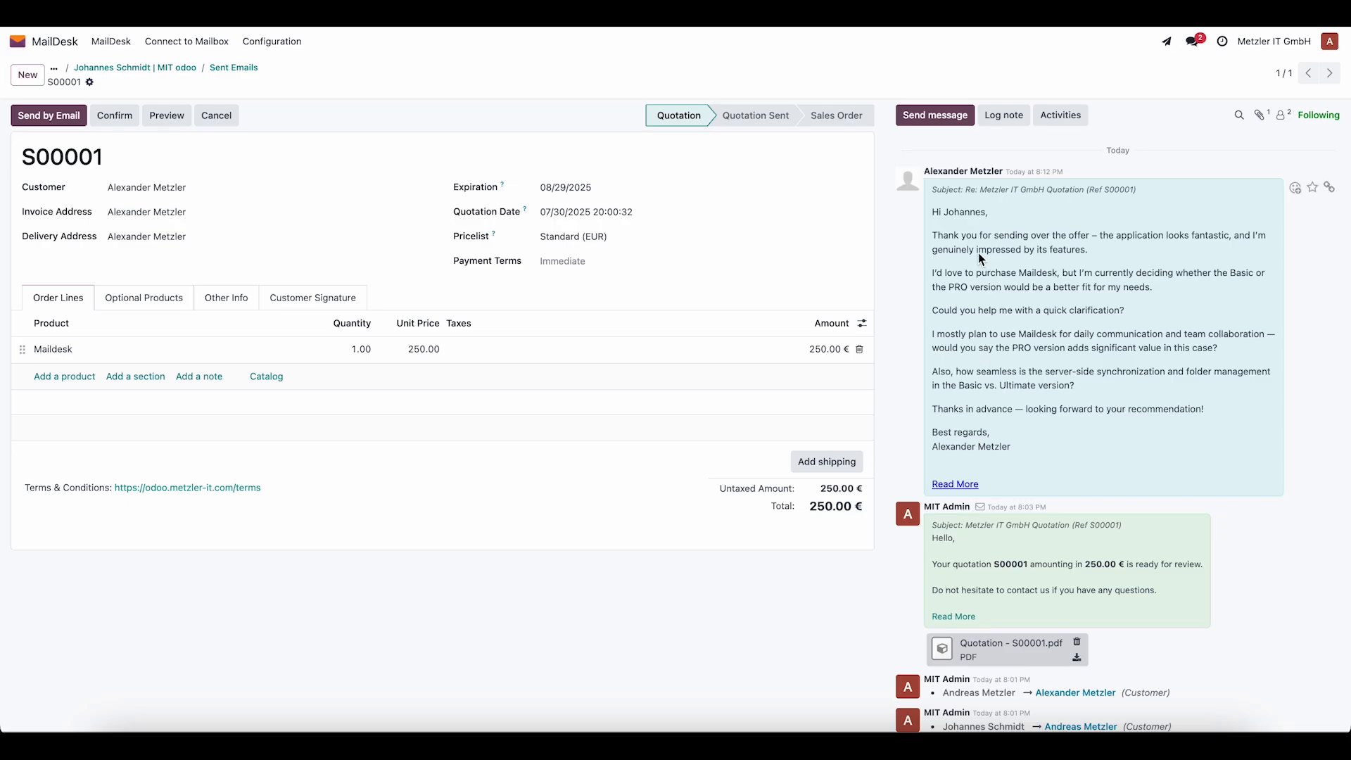
click(935, 114)
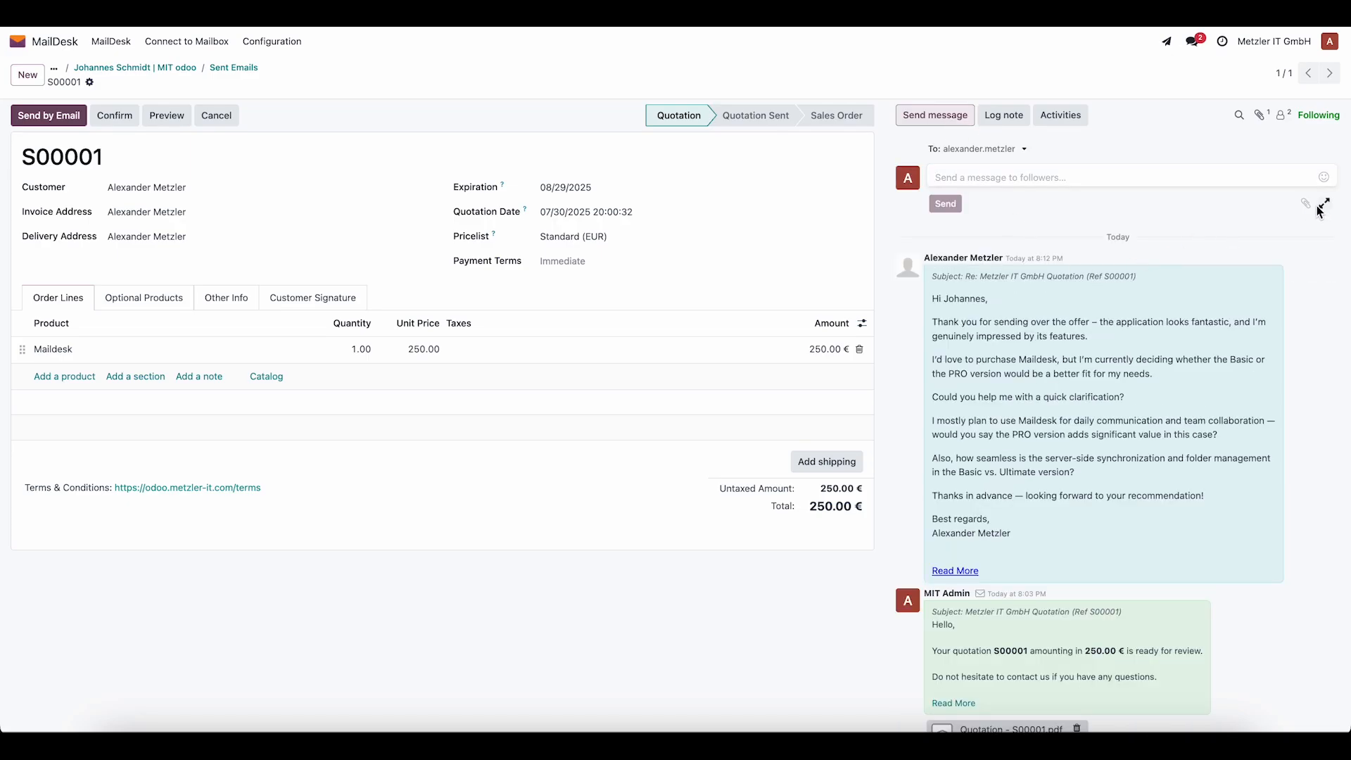
click(48, 116)
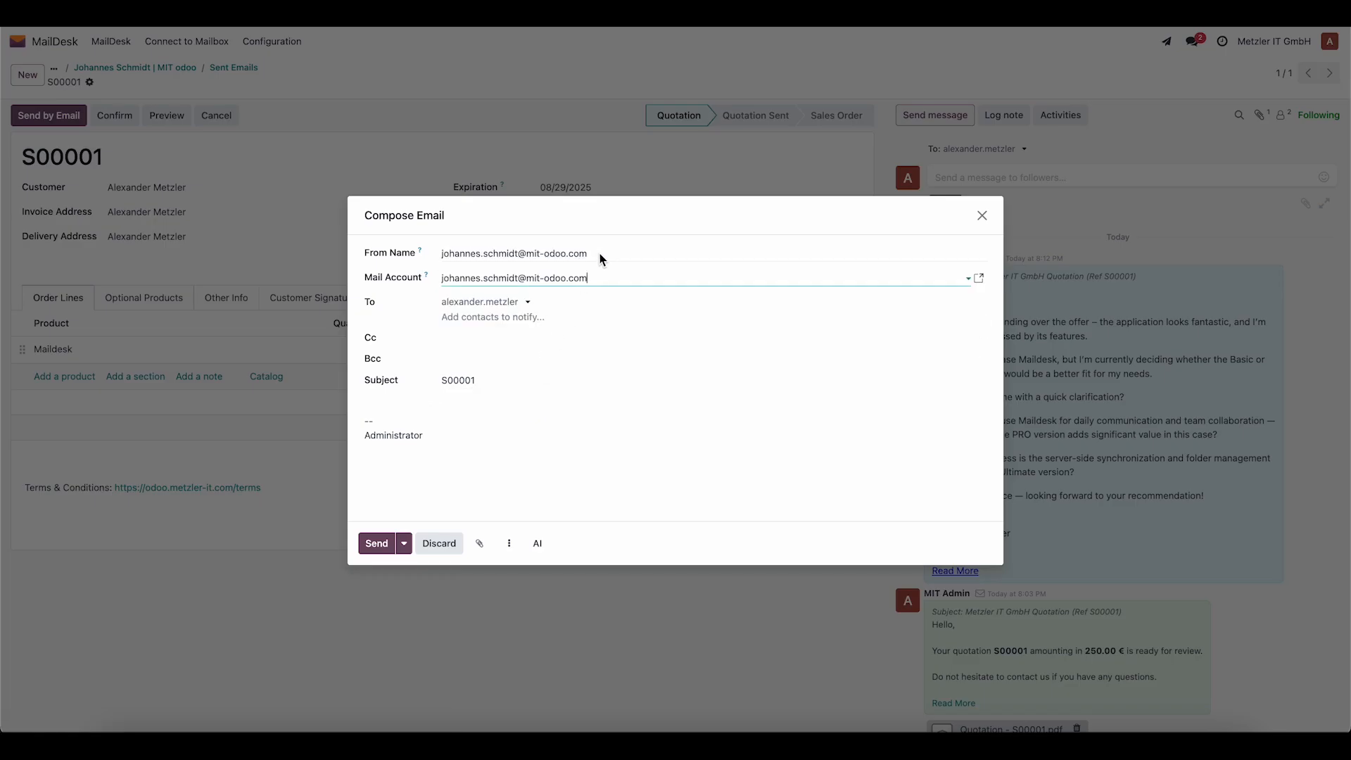
text(Johannes)
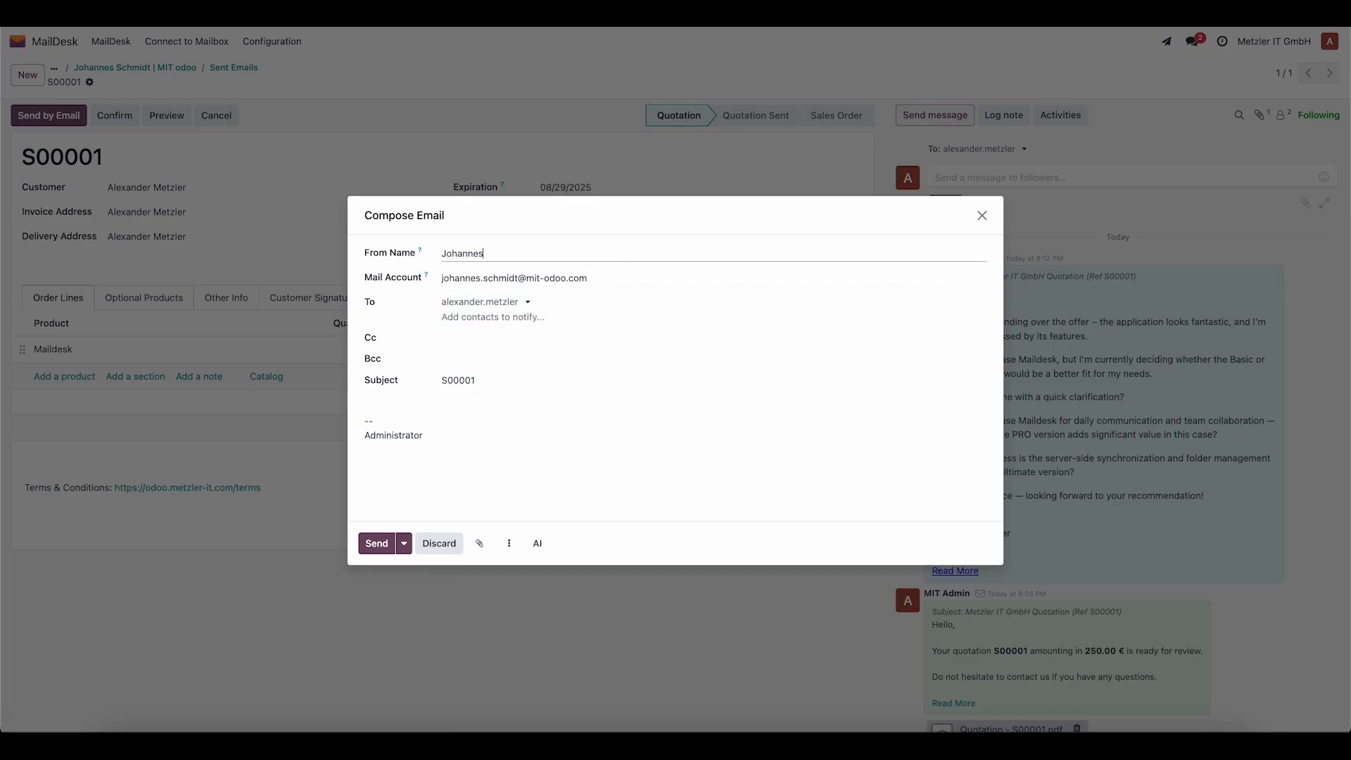
text(Schmidt |)
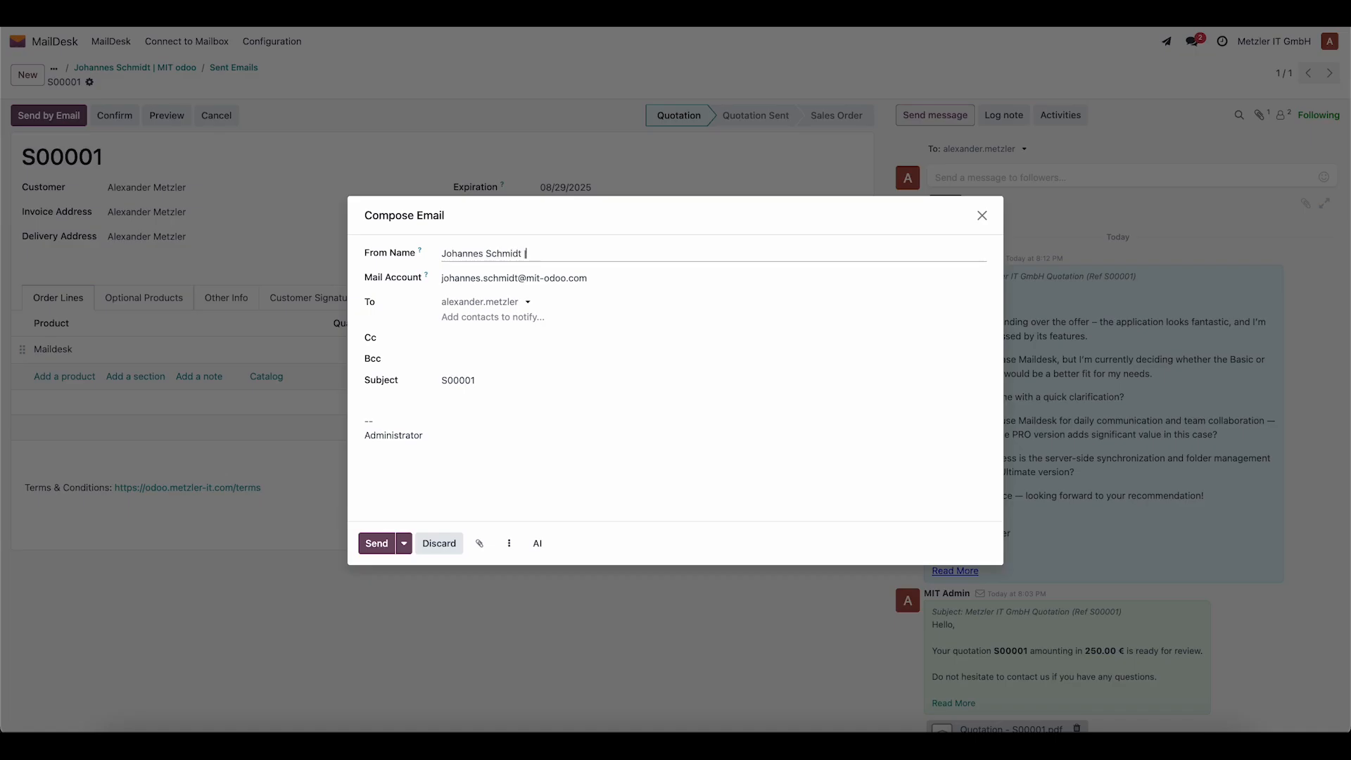